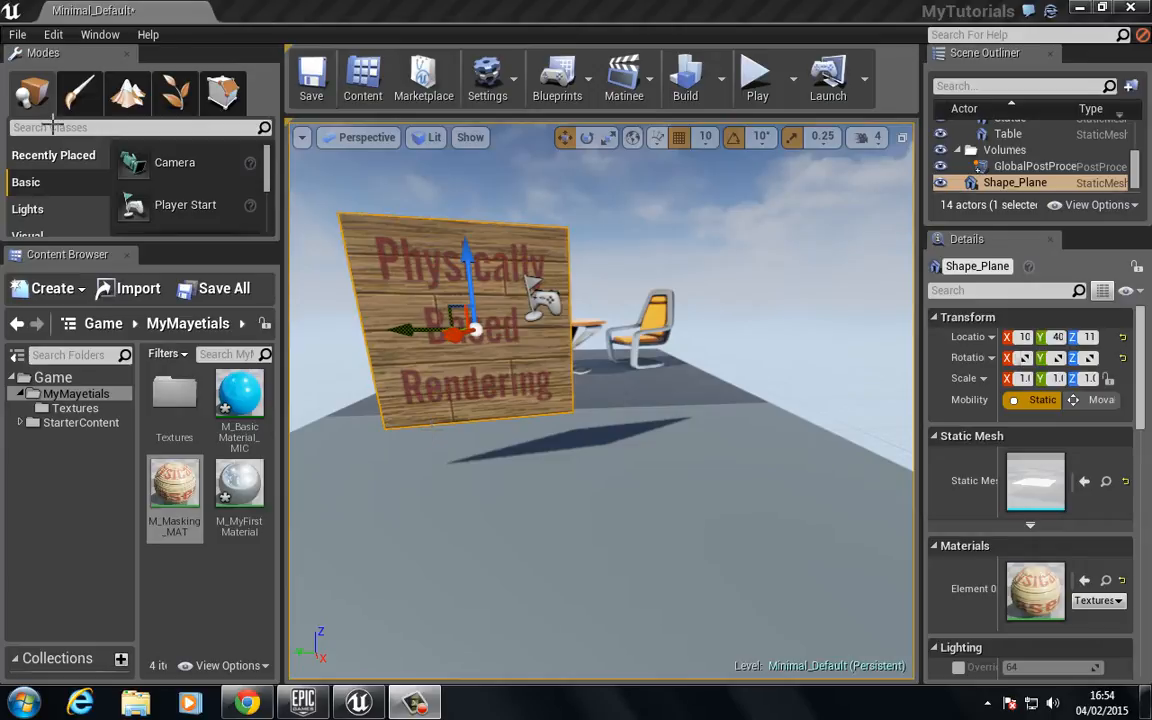
Step: Briefly inspect the M_BasicMaterial_MIC material instance and close it again
click(240, 392)
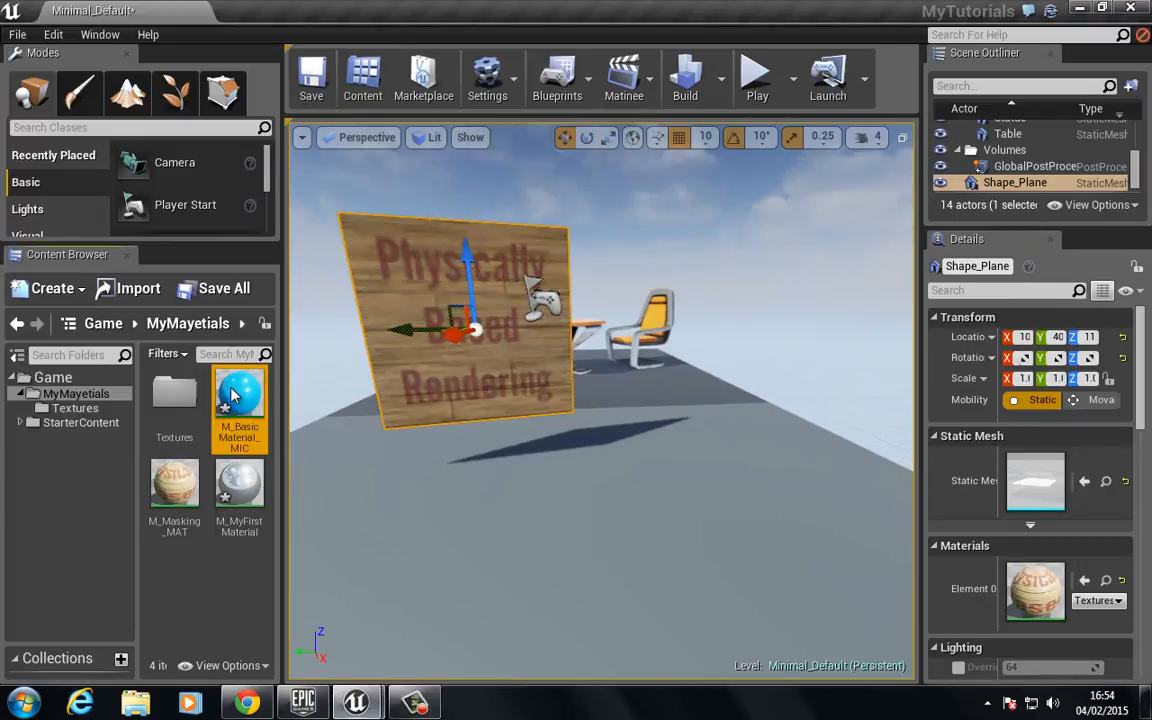
double_click(240, 404)
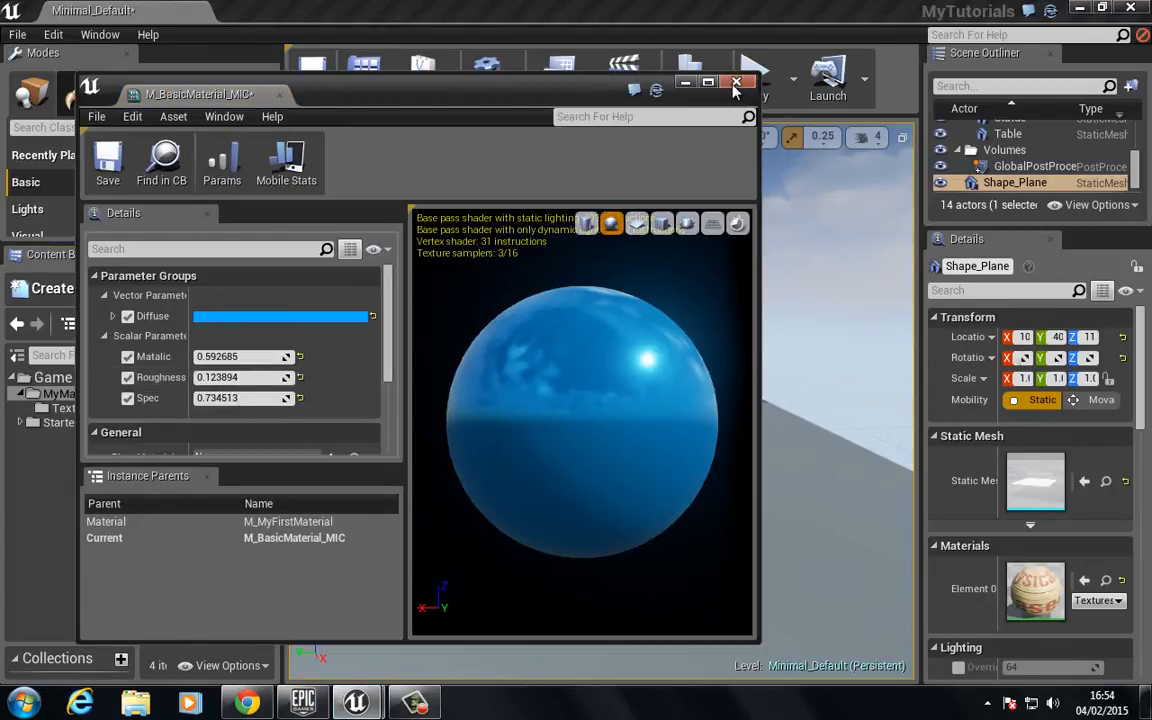
click(736, 82)
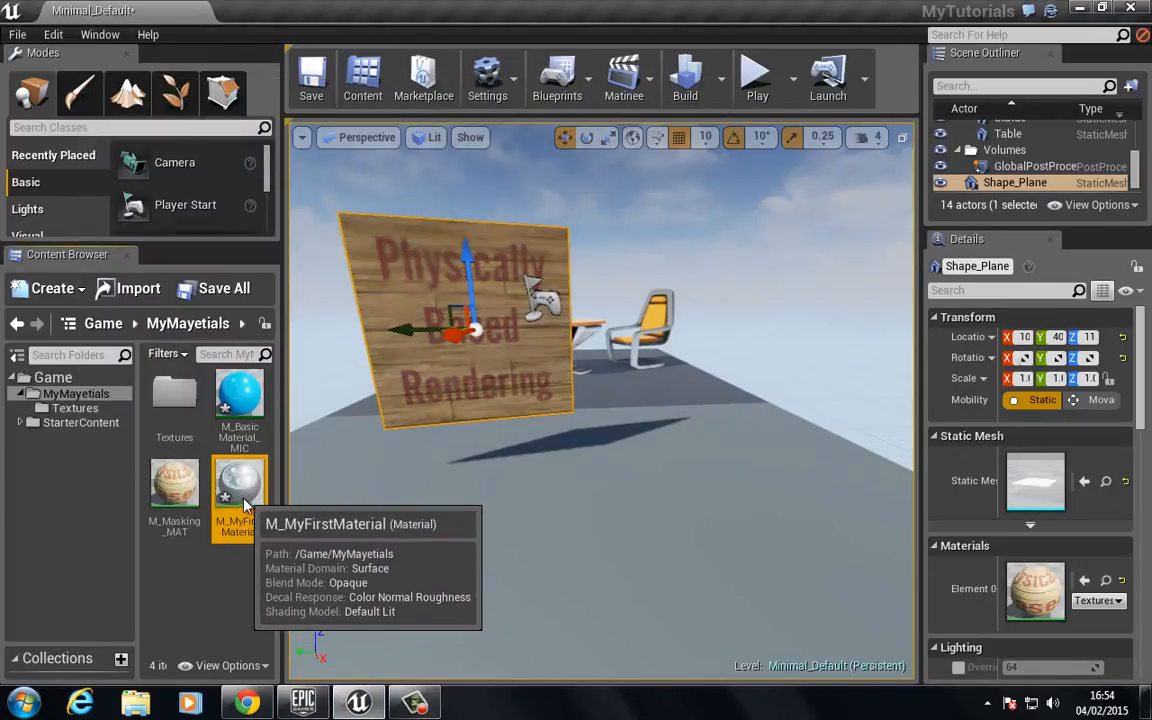
Step: In M_MyFirstMaterial, change the Diffuse vector parameter's default colour to a blue shade
double_click(240, 480)
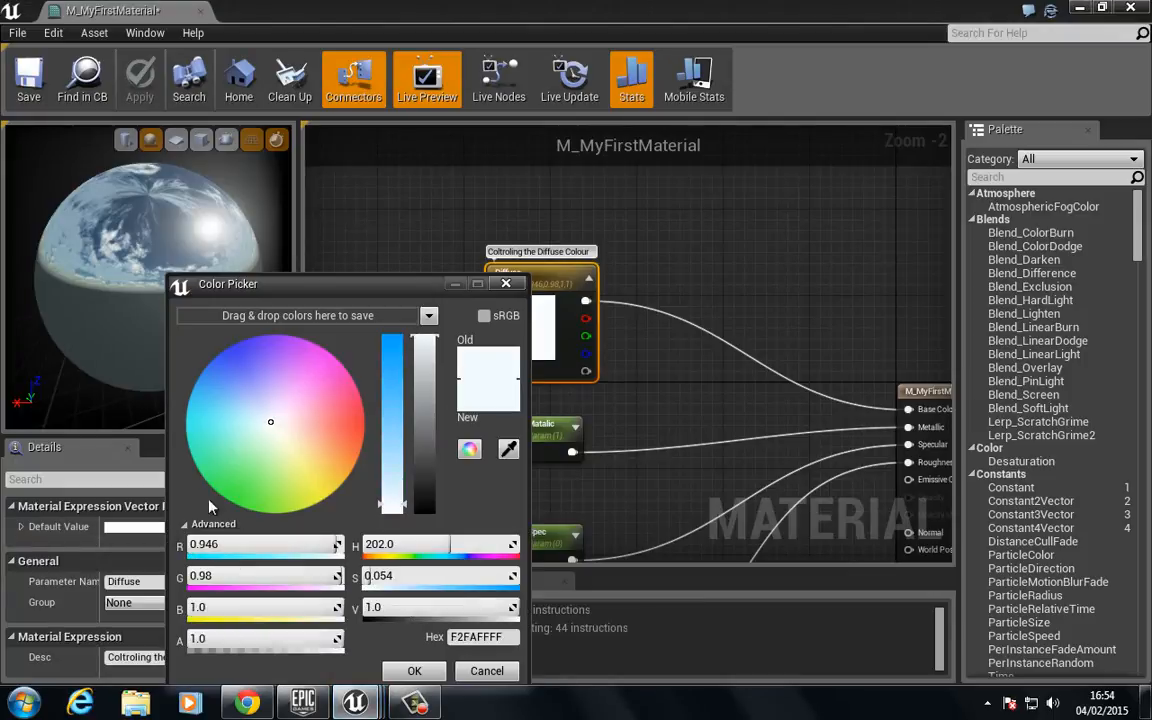
click(224, 378)
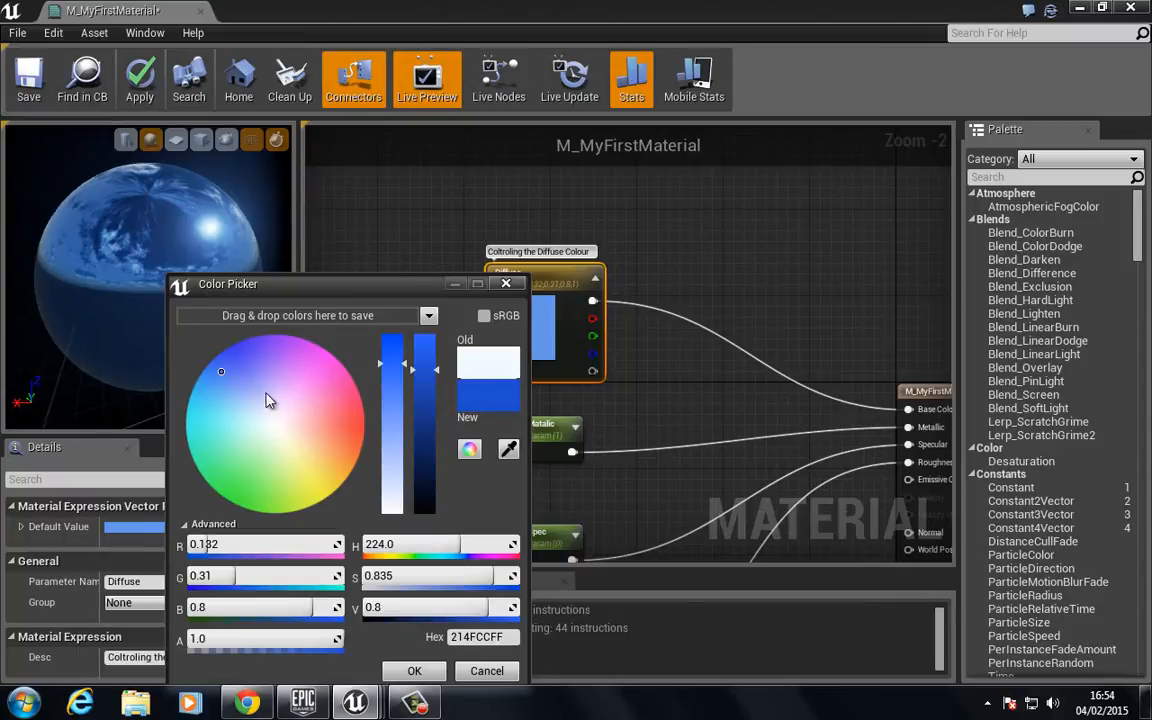
click(200, 378)
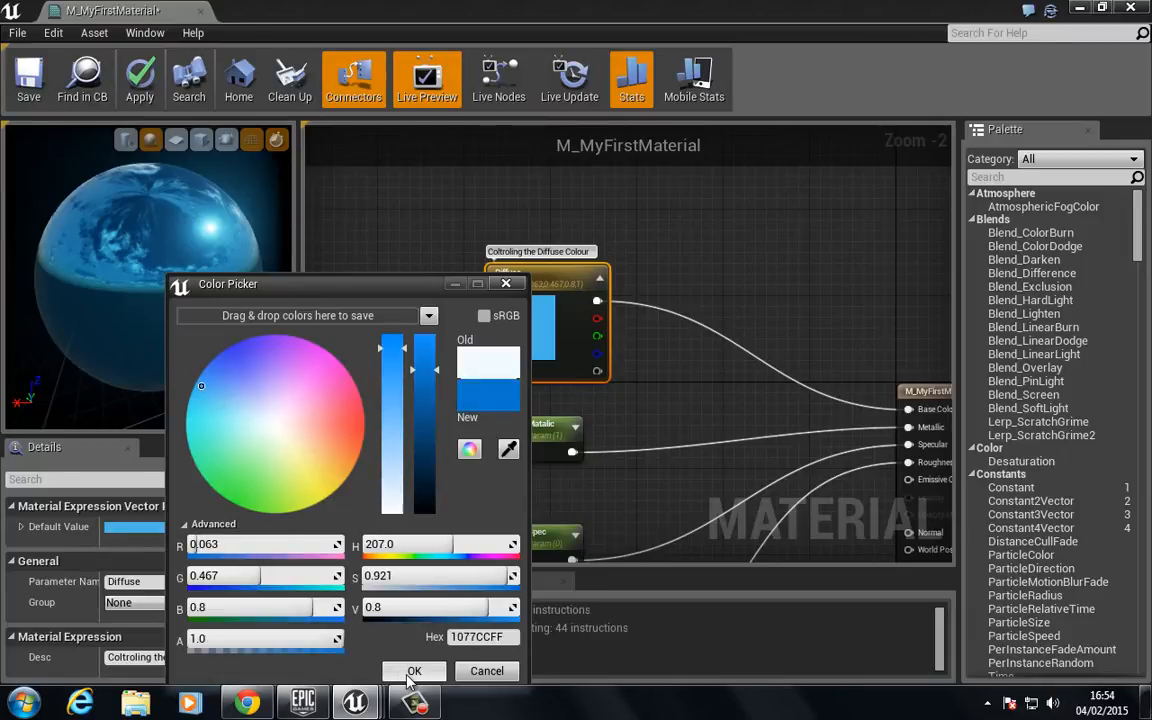
click(416, 672)
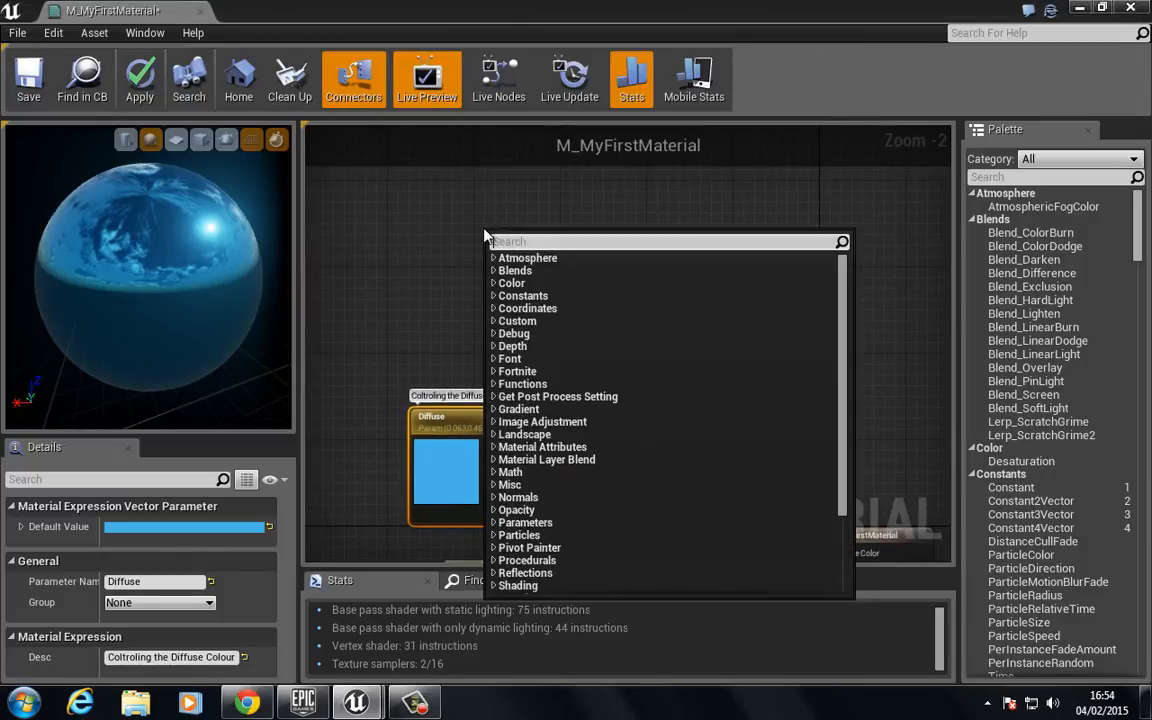
Step: Add a Fresnel node via the 'fre' search and preview only that node's output
text(fre)
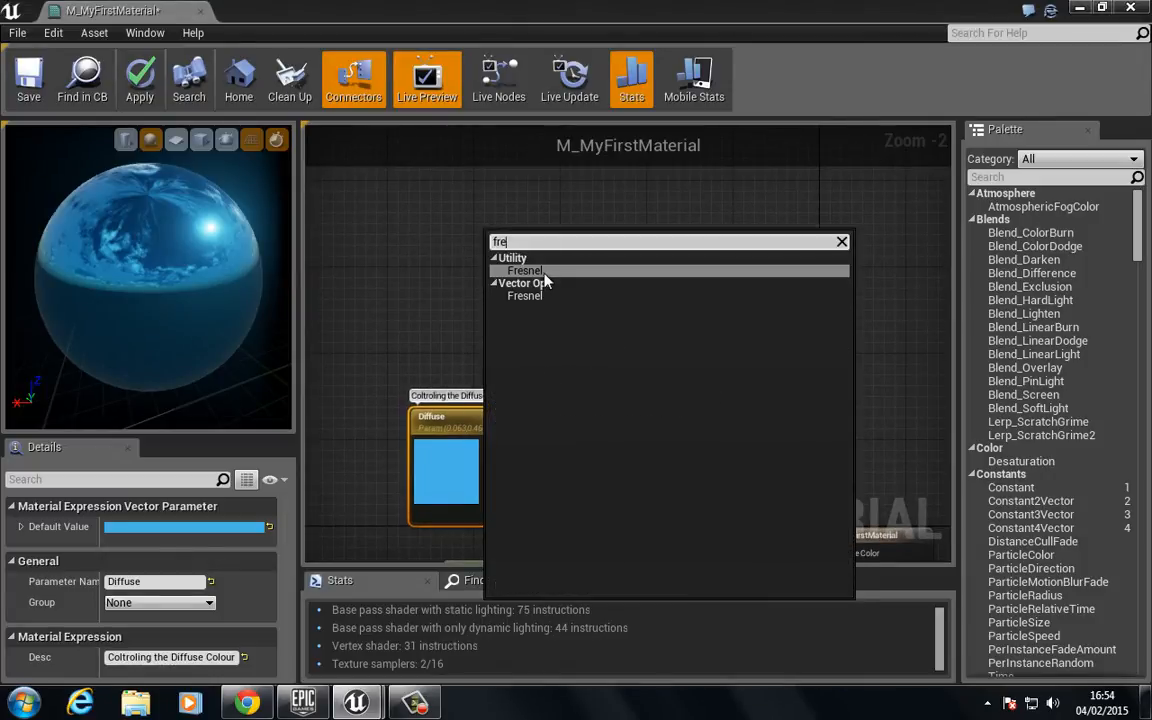
click(524, 270)
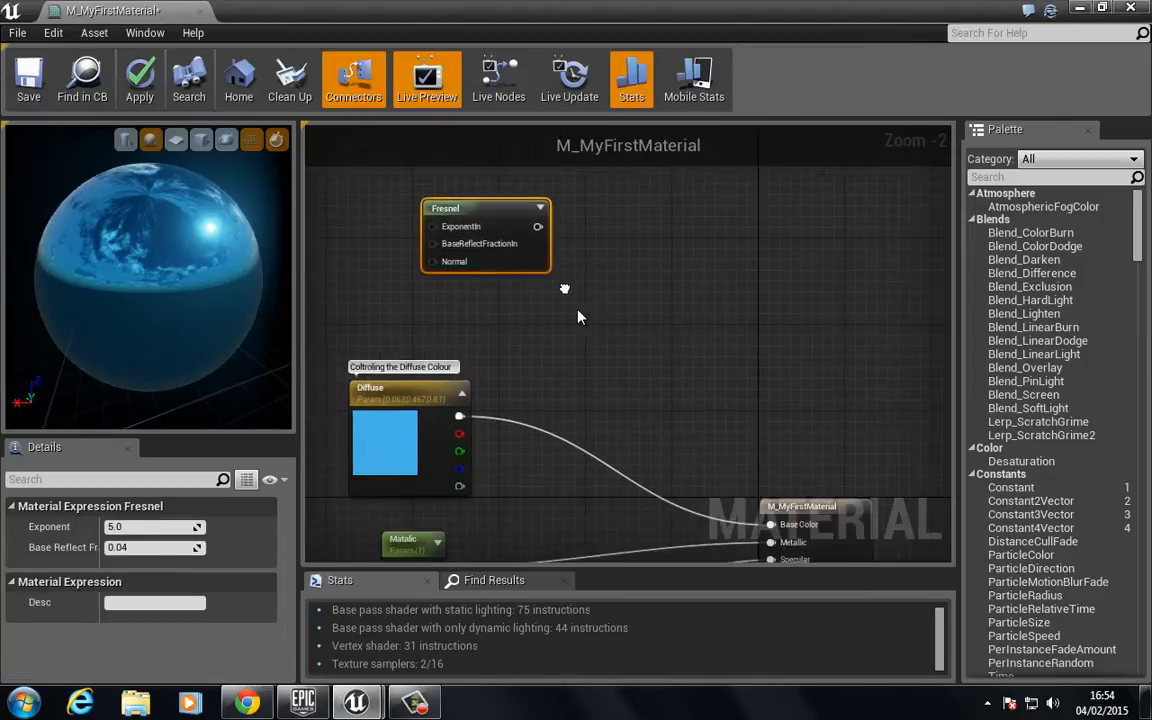
right_click(460, 256)
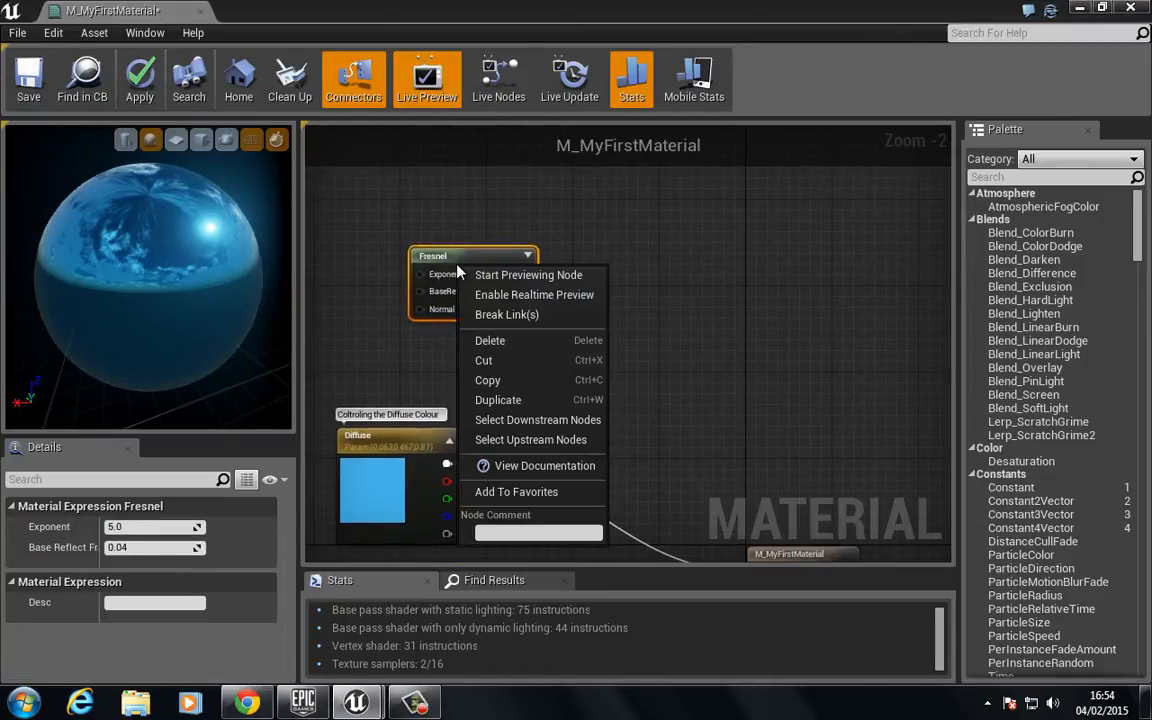
mouse_move(528, 276)
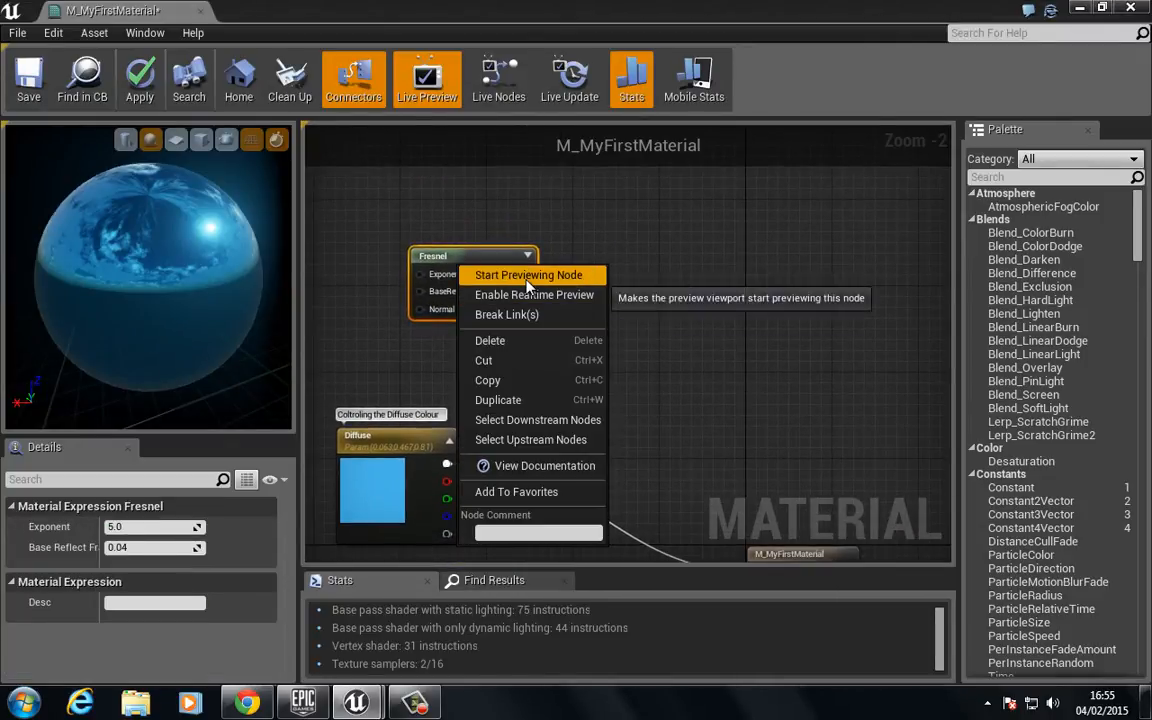
click(528, 276)
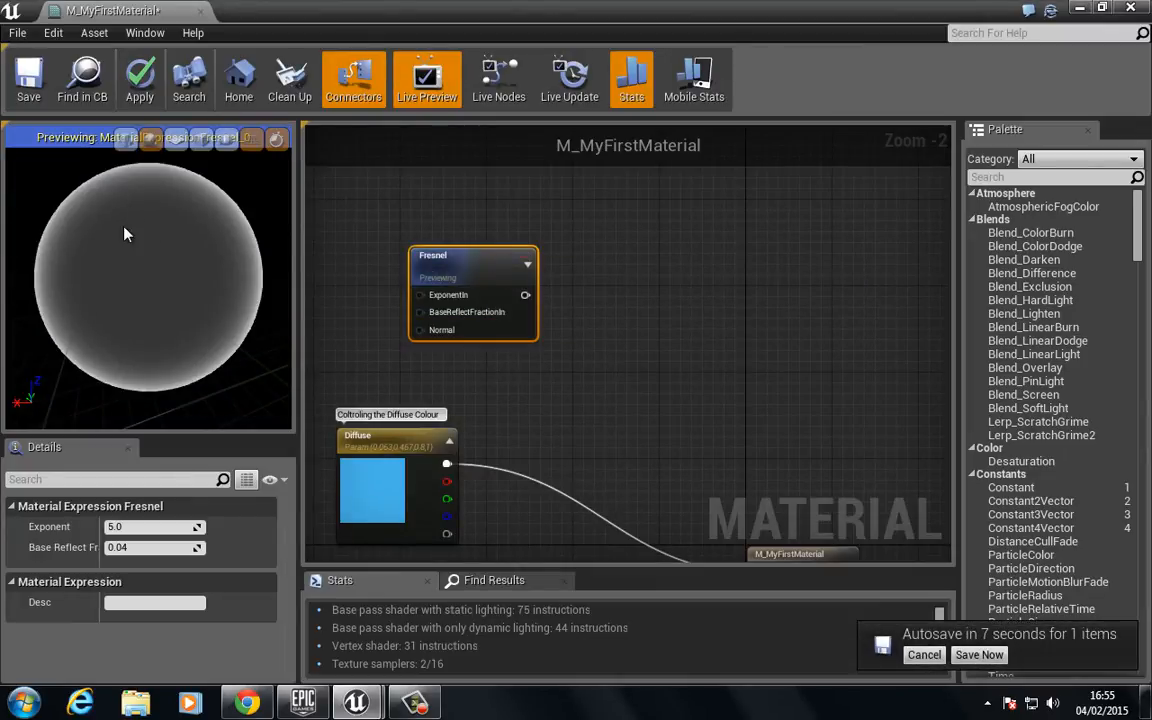
mouse_move(236, 252)
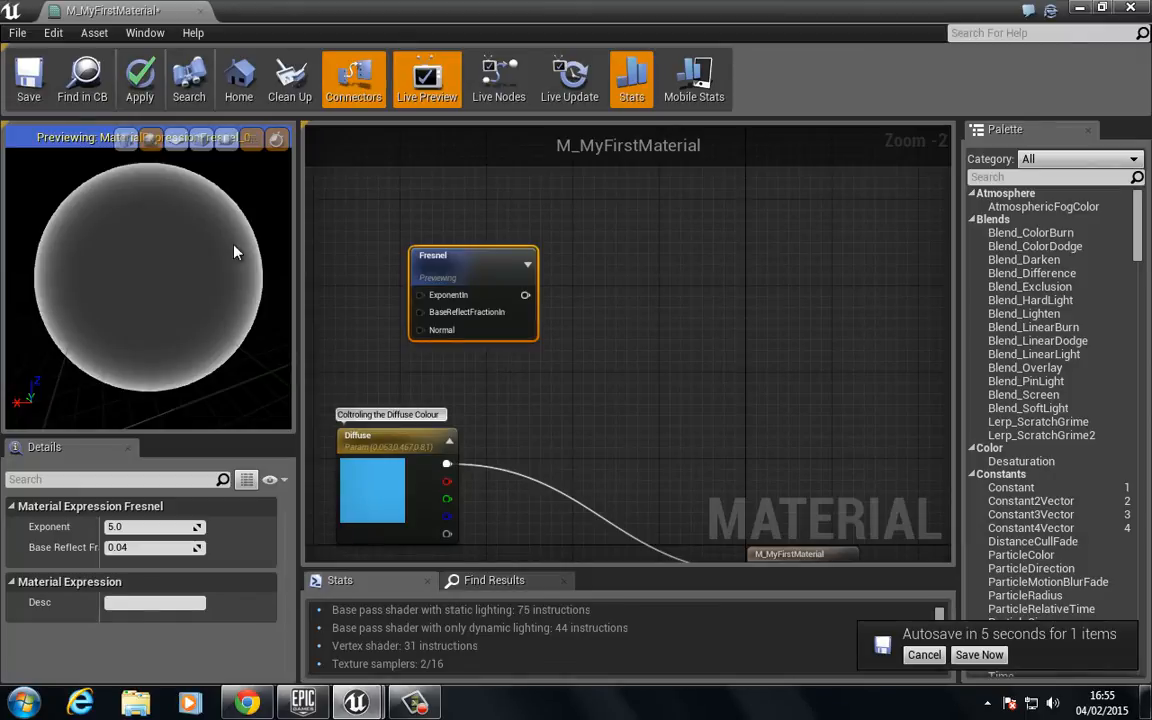
mouse_move(222, 190)
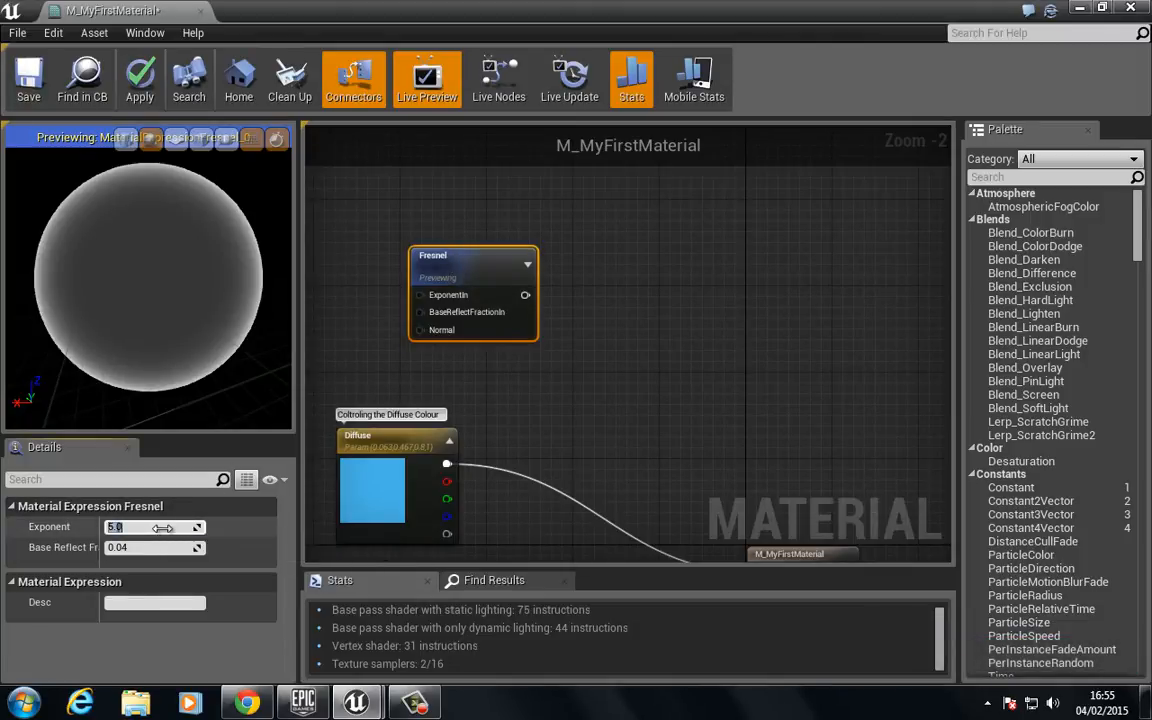
text(1.0)
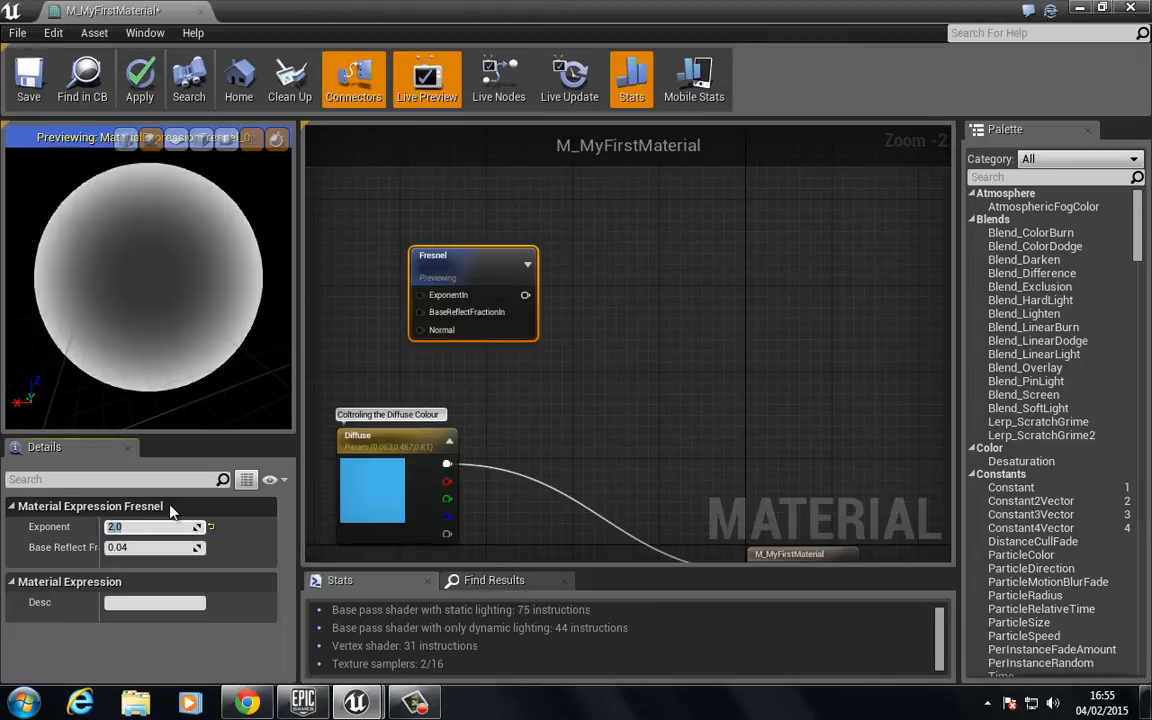
text(4.0)
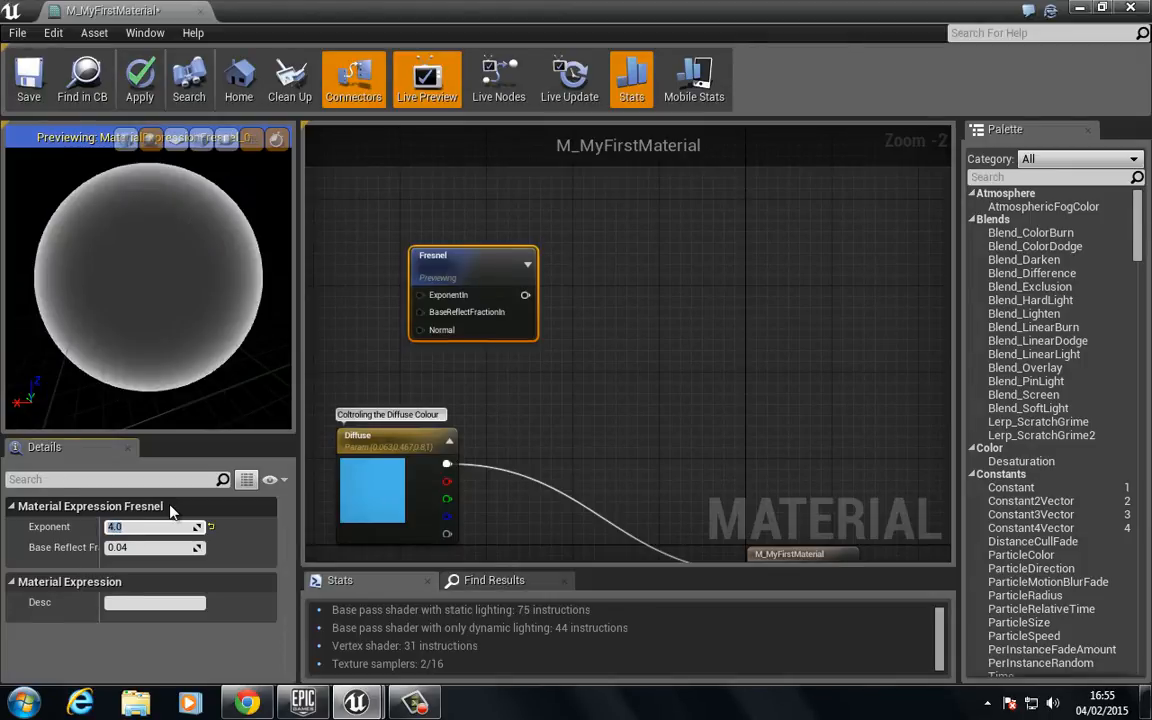
text(10)
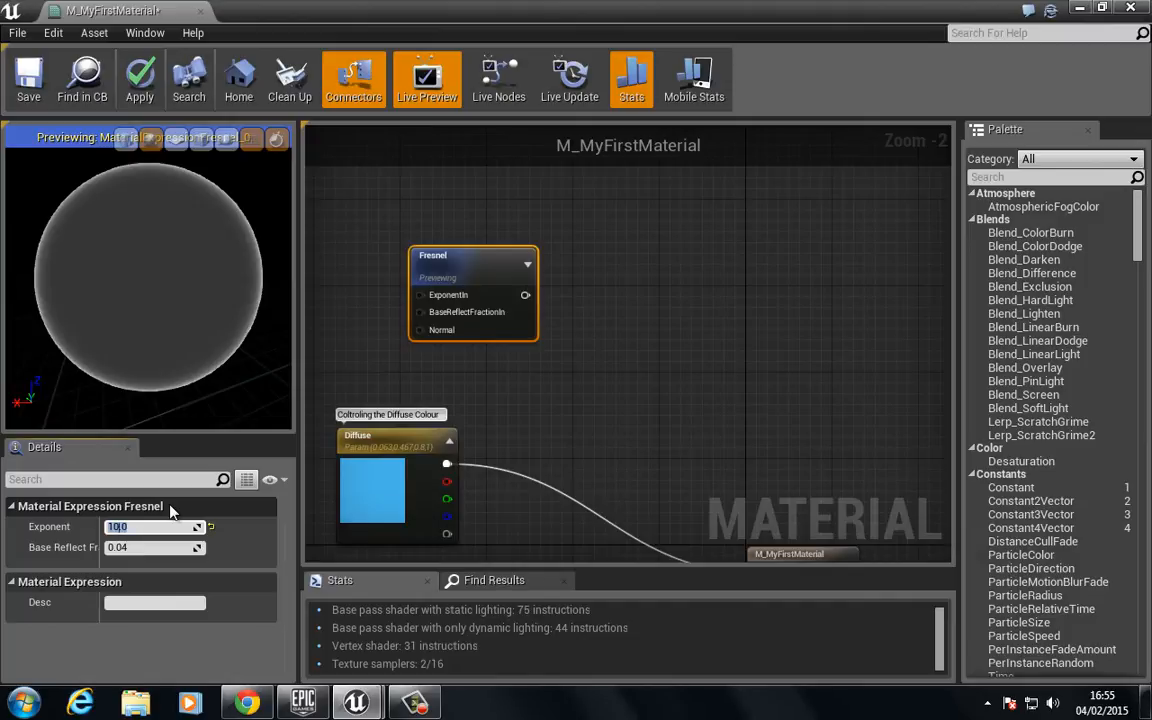
text(100.0)
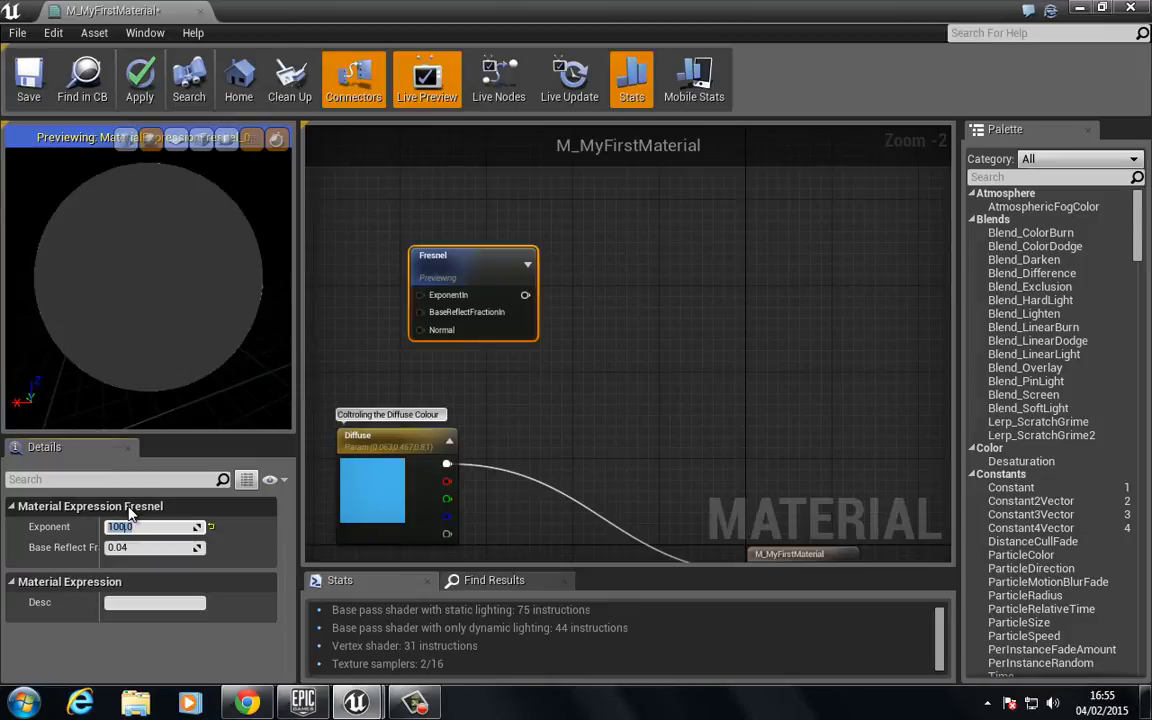
text(5.0)
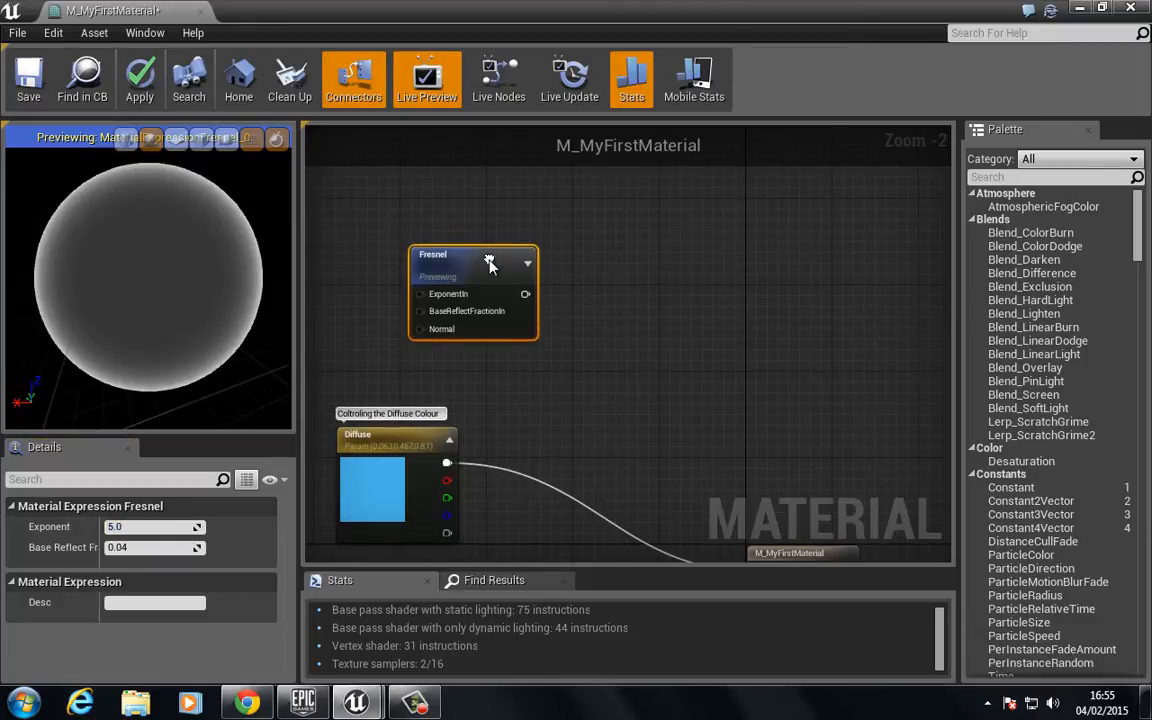
right_click(490, 264)
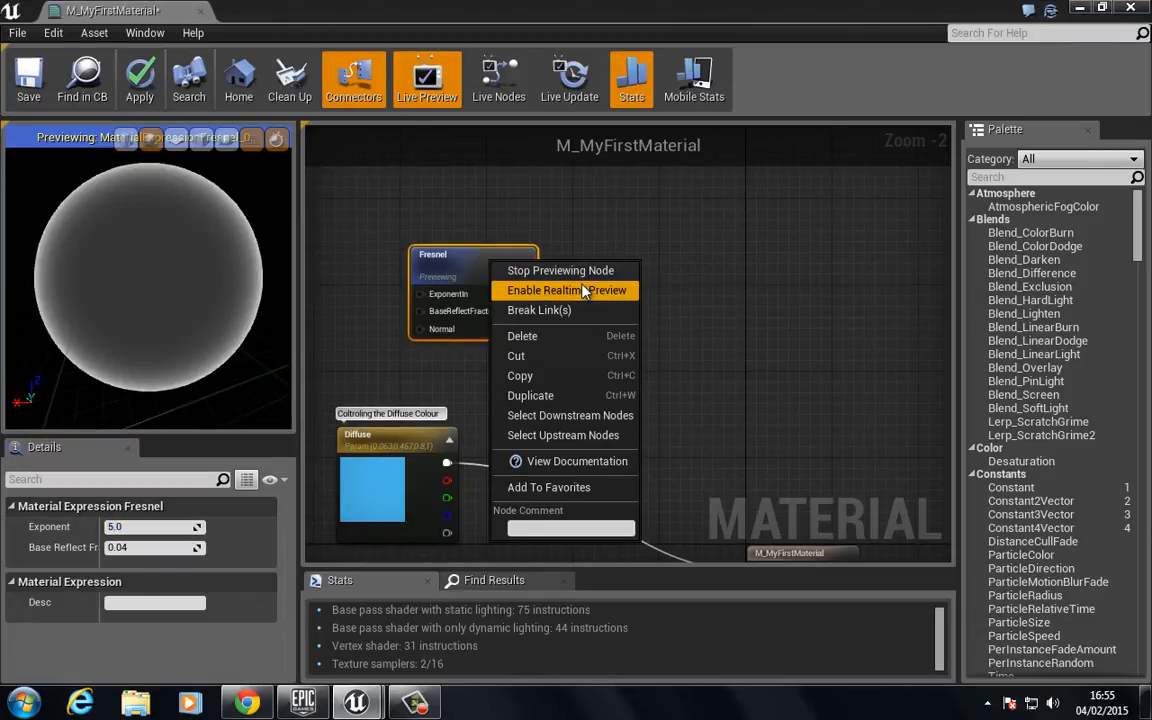
Step: Stop the Fresnel preview and reposition the Fresnel node lower in the graph
click(564, 290)
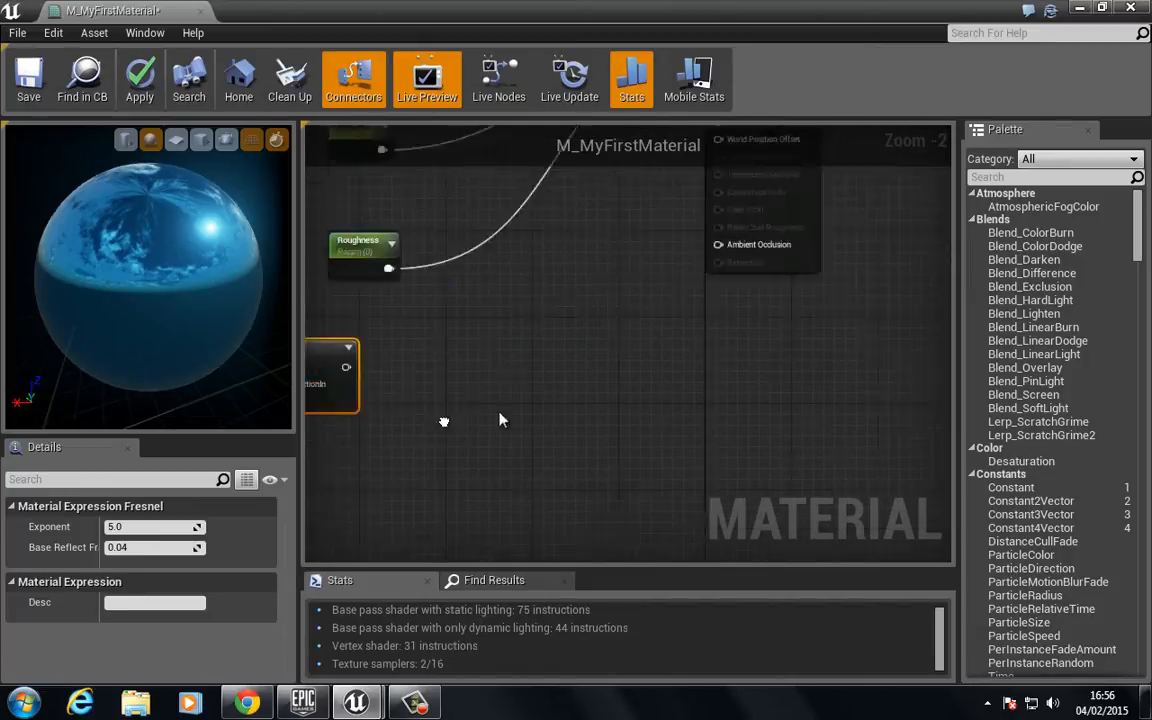
drag(444, 420, 476, 368)
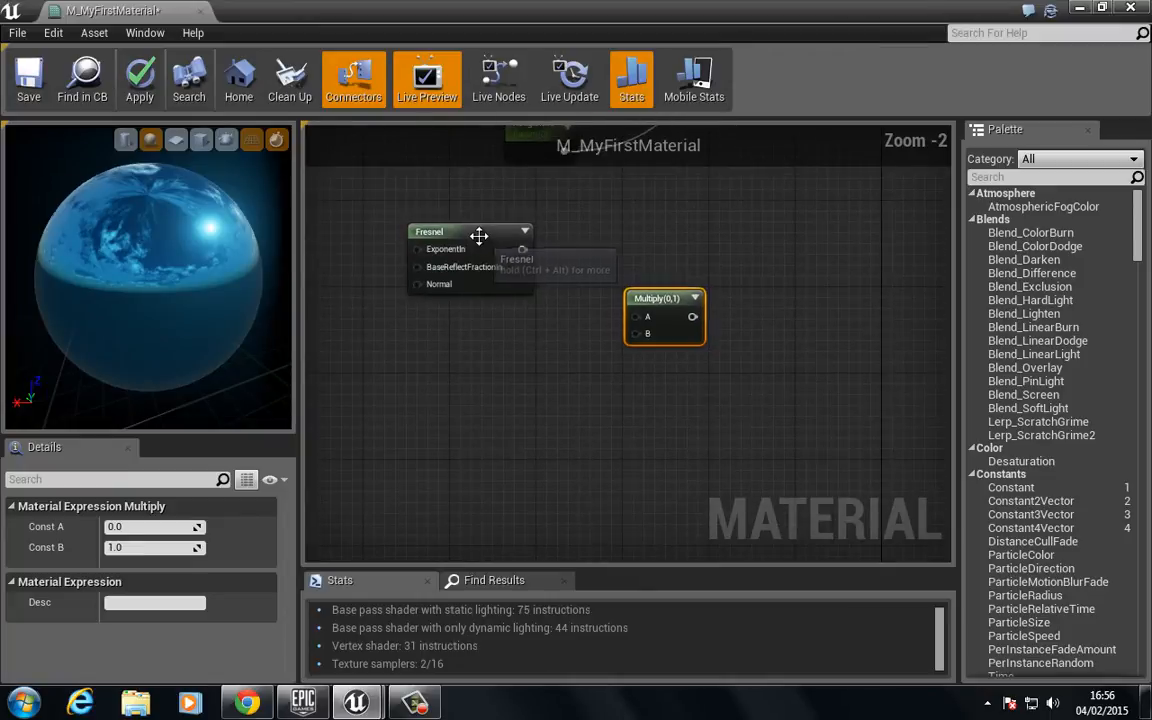
drag(470, 232, 480, 392)
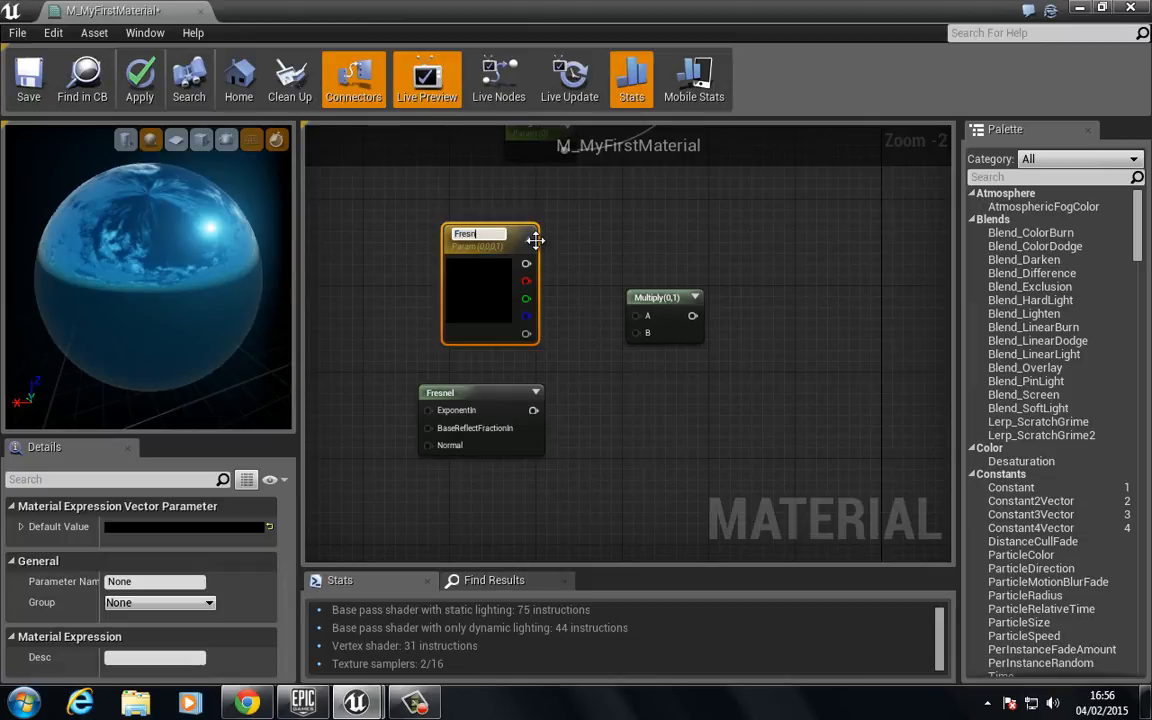
Step: Name a vector parameter Fresnel Colour and wire it and the Fresnel output into a Multiply node
text(Fresnel Colour)
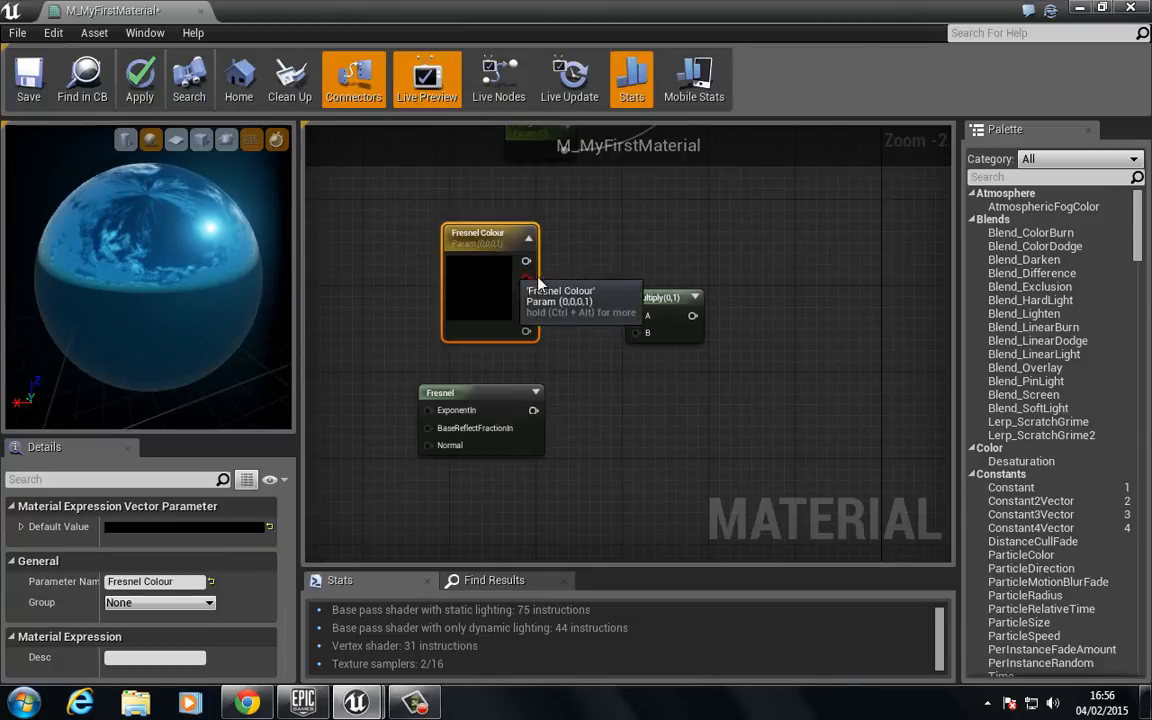
drag(526, 260, 648, 316)
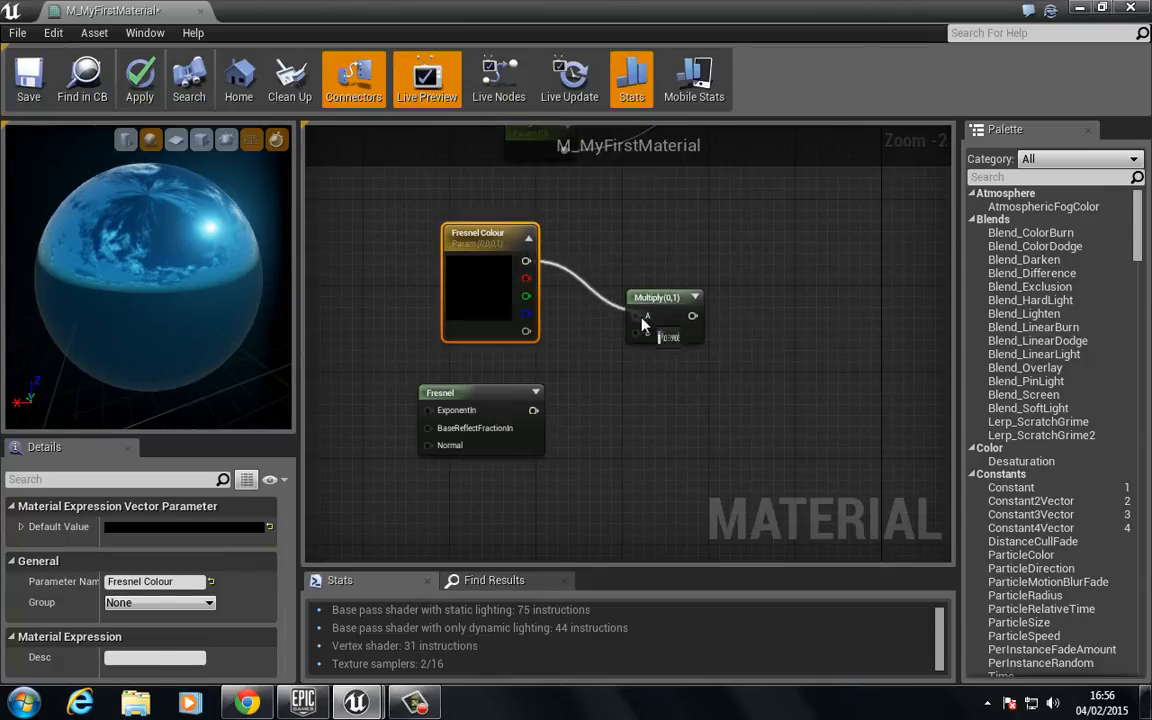
drag(664, 316, 596, 384)
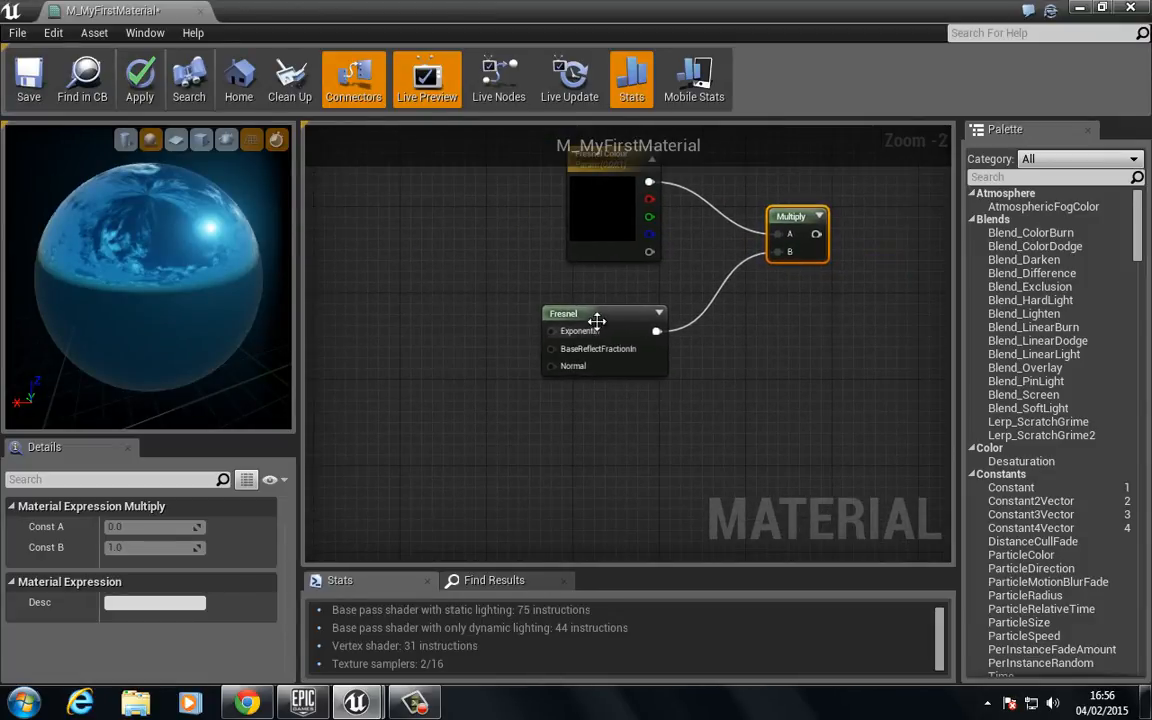
Step: Add an exponent constant, convert it to a scalar parameter named Fresnel Exp
click(604, 312)
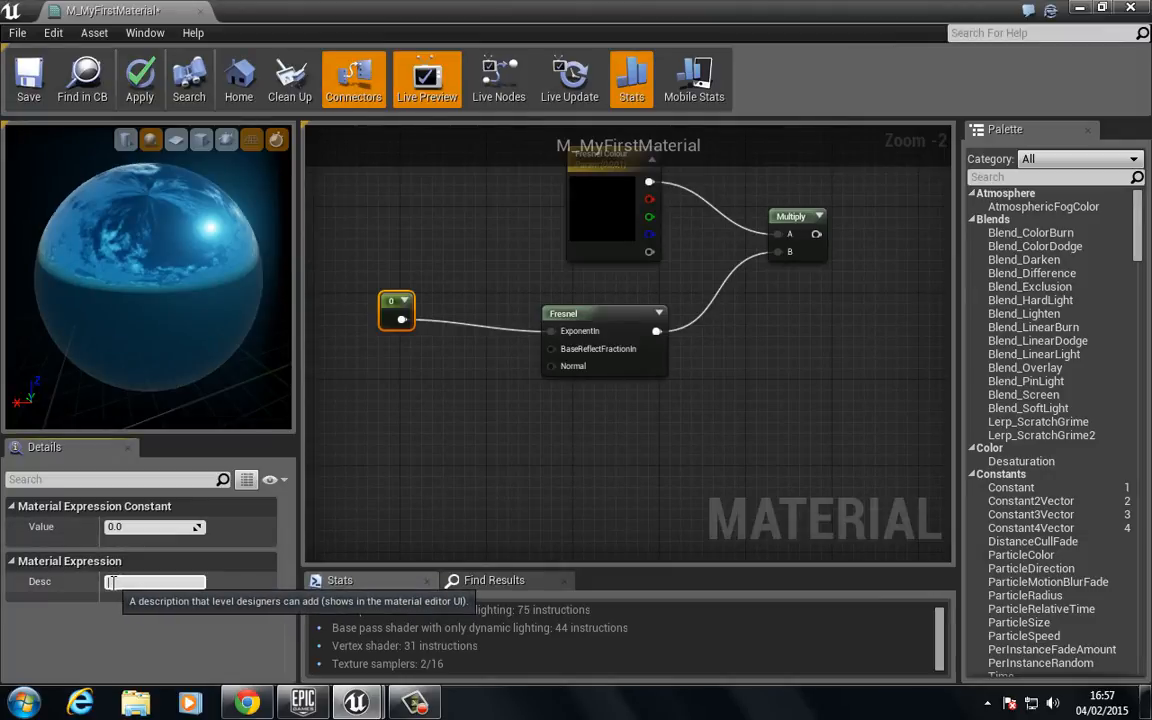
right_click(396, 310)
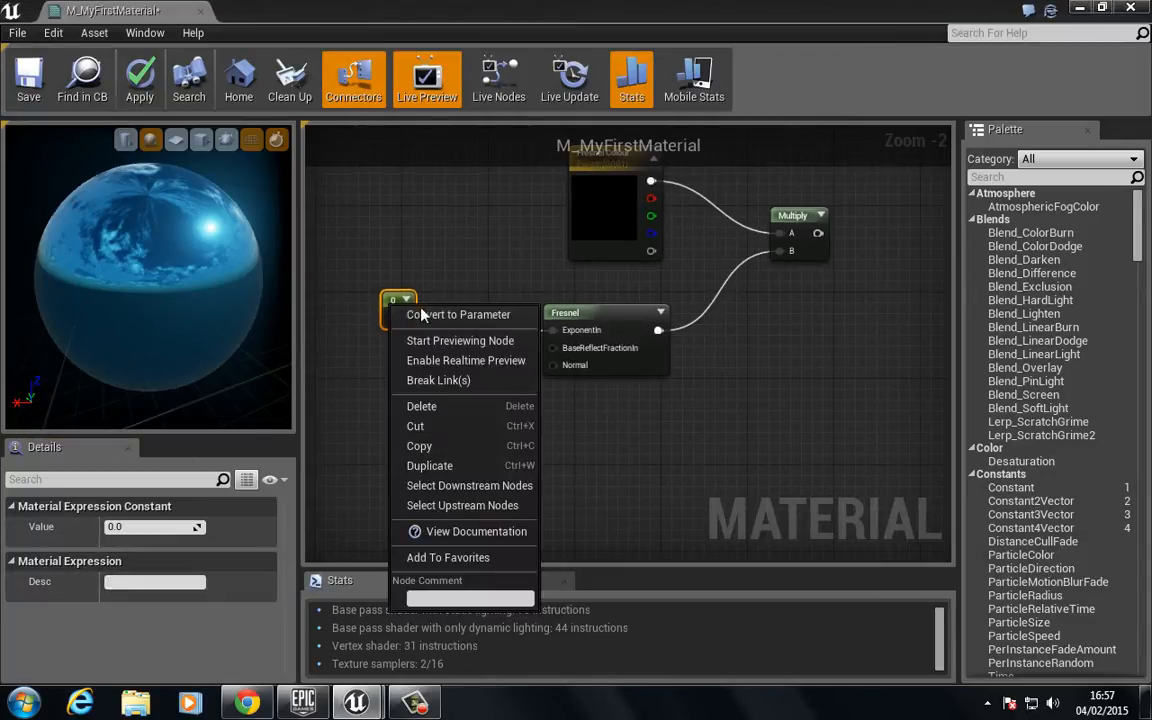
click(448, 314)
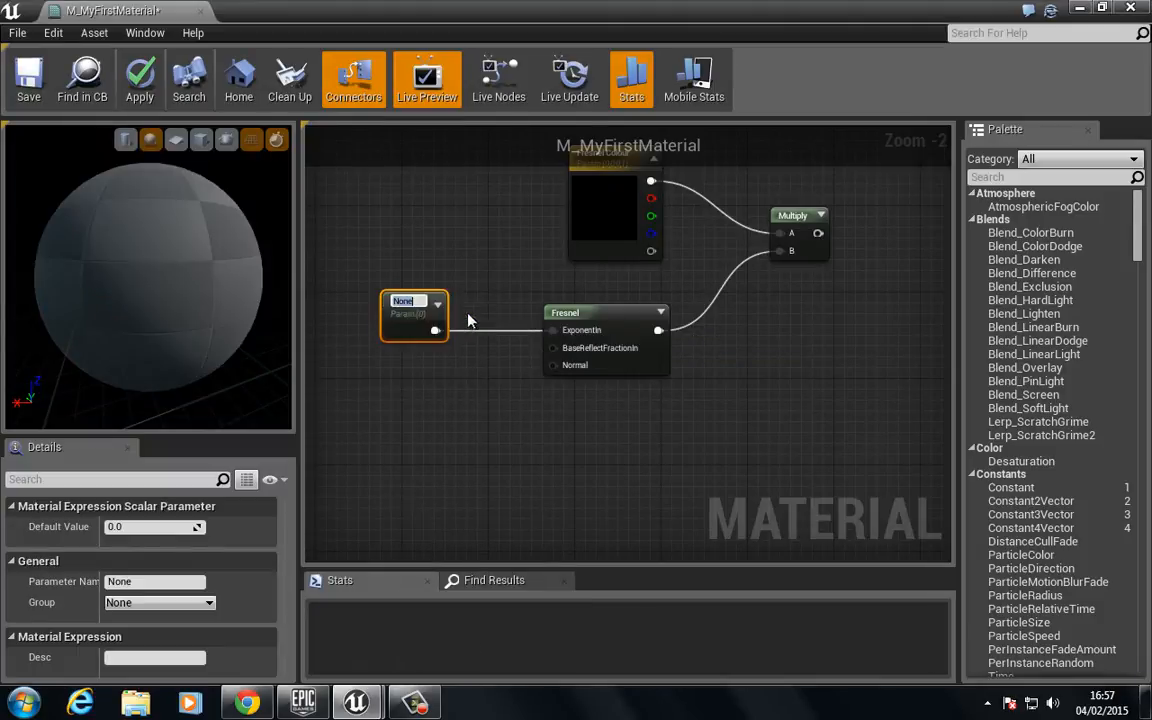
click(140, 76)
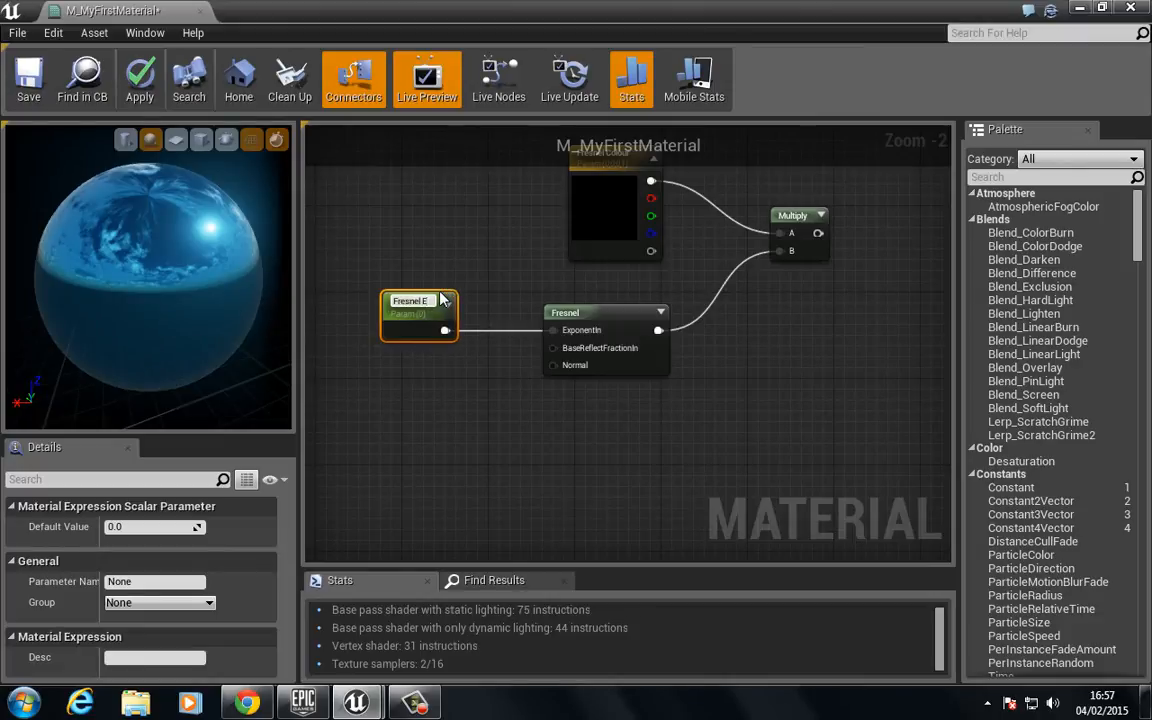
text(Fresnel Exp)
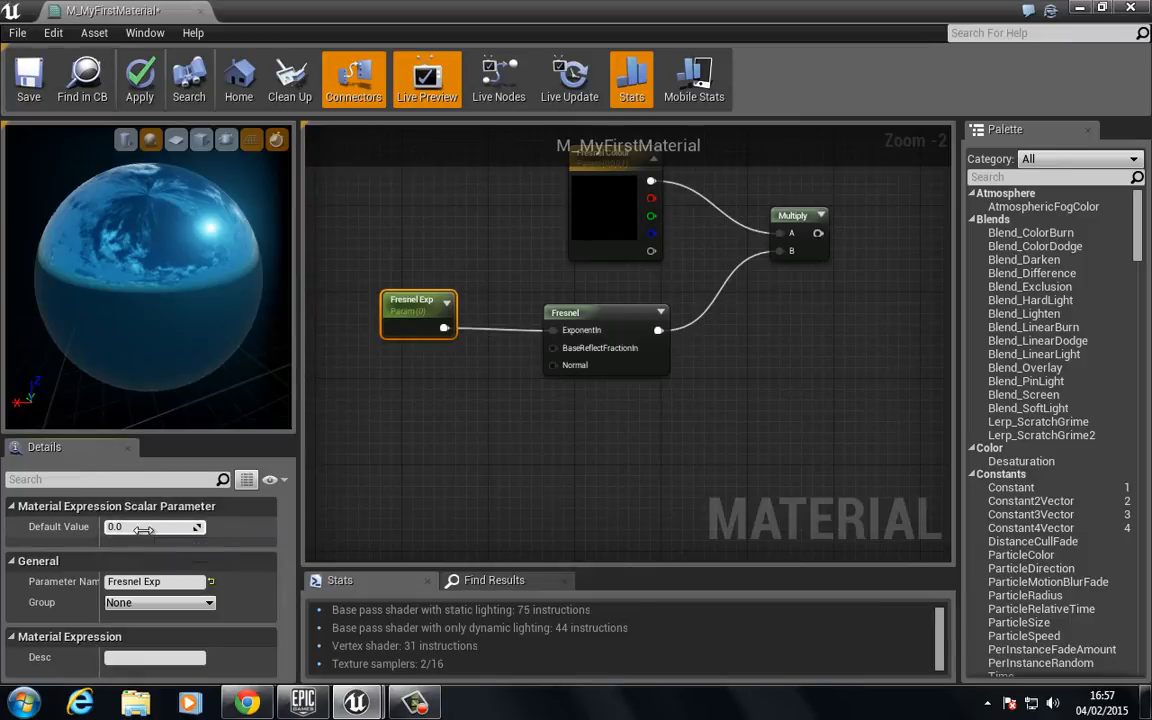
mouse_move(246, 480)
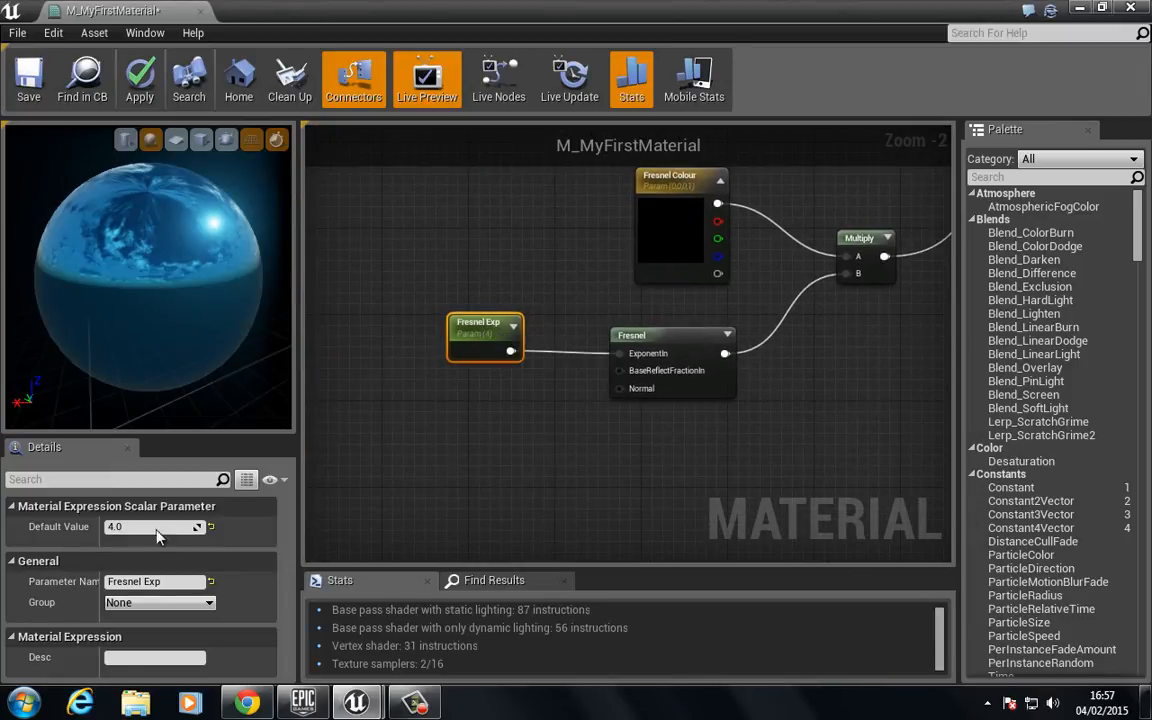
Step: Give Fresnel Exp a default of 2.0 and set the Fresnel Colour default to pure white
click(150, 528)
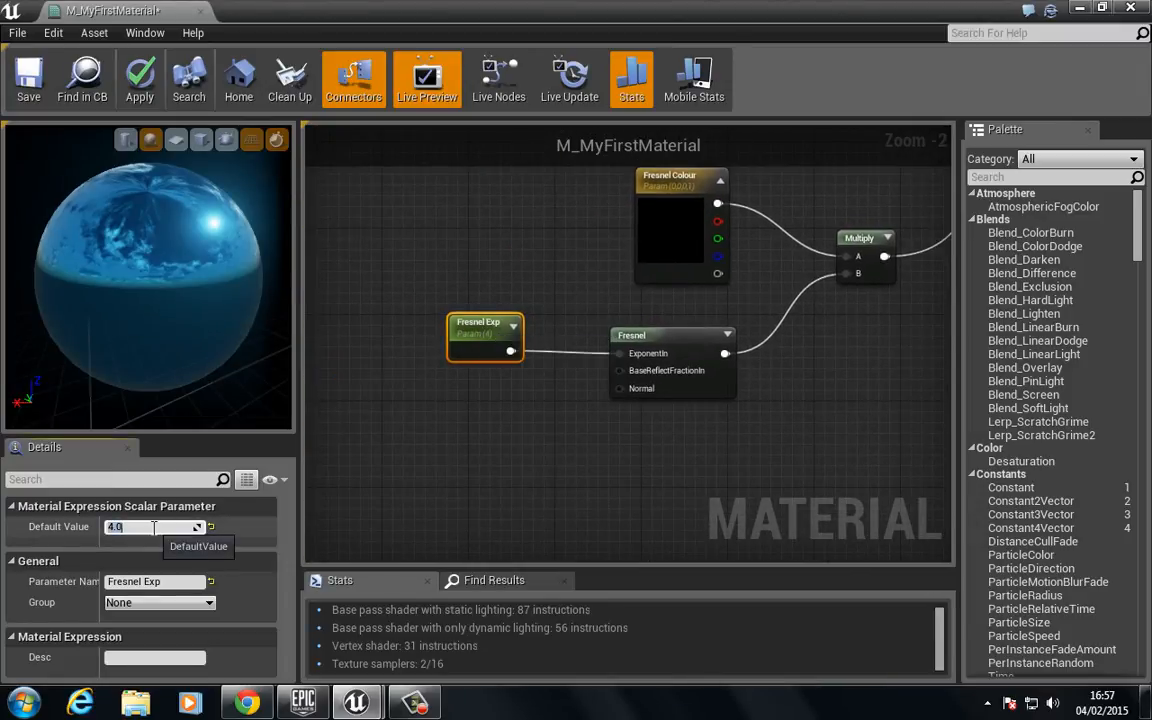
text(2.0)
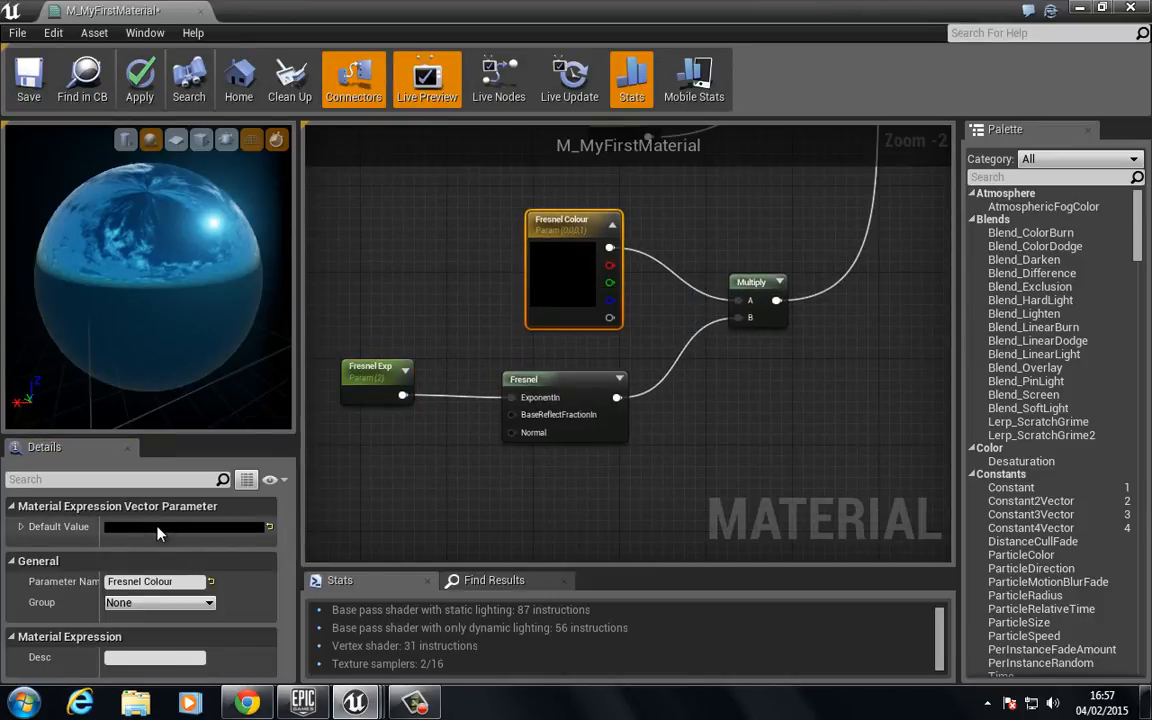
click(156, 528)
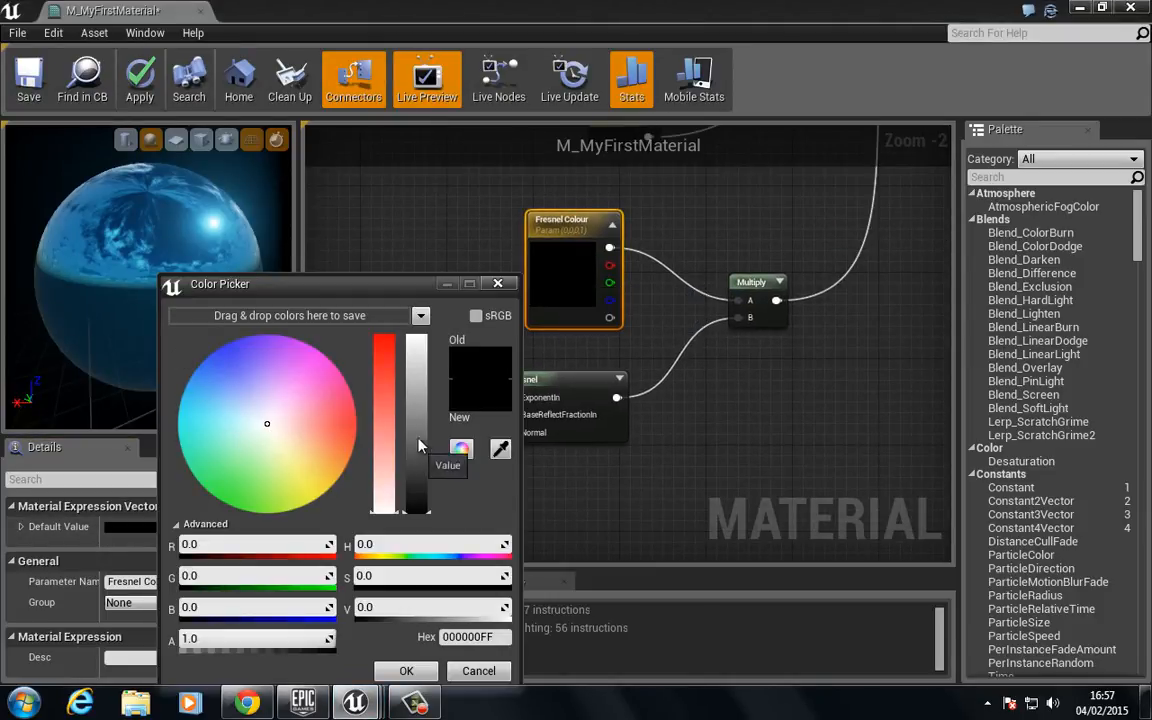
drag(416, 440, 416, 340)
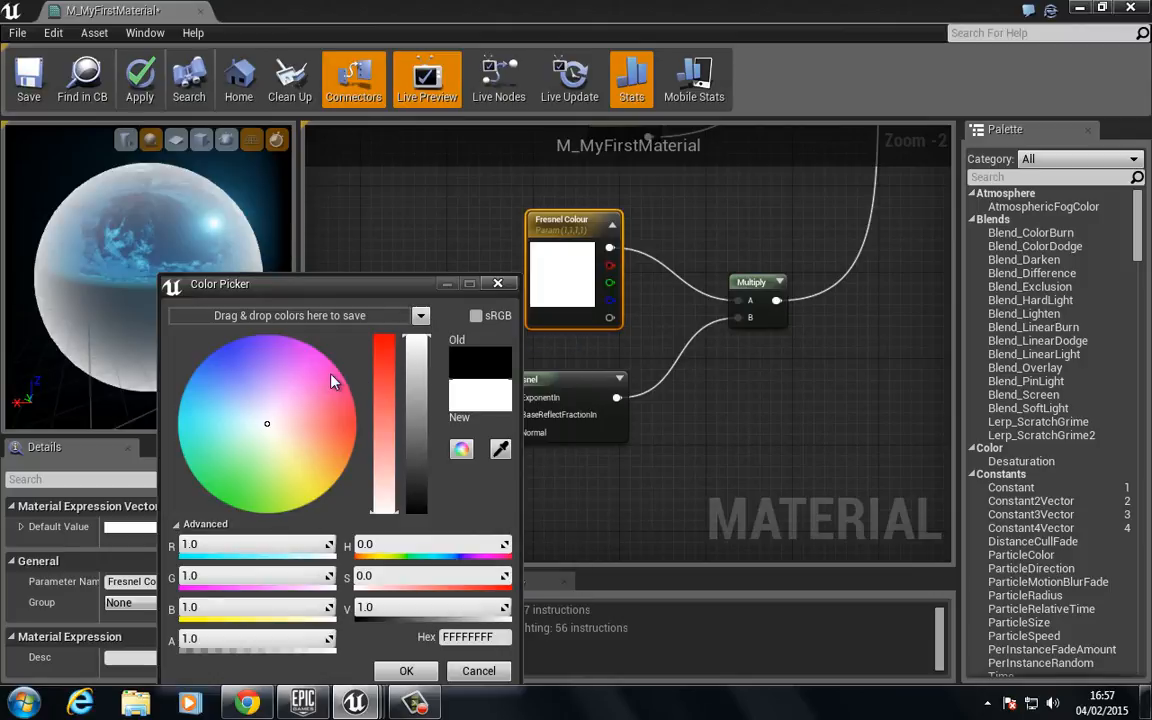
click(406, 672)
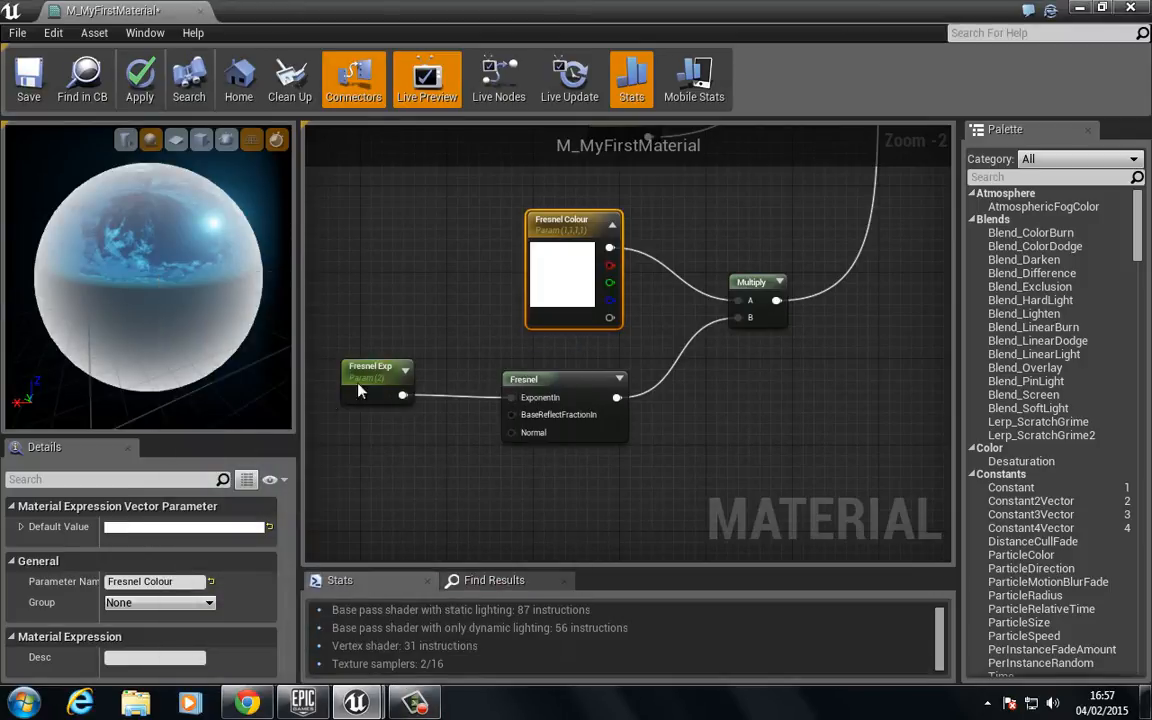
Step: Raise the Fresnel Exp default to 4.0 and then to 6
click(376, 370)
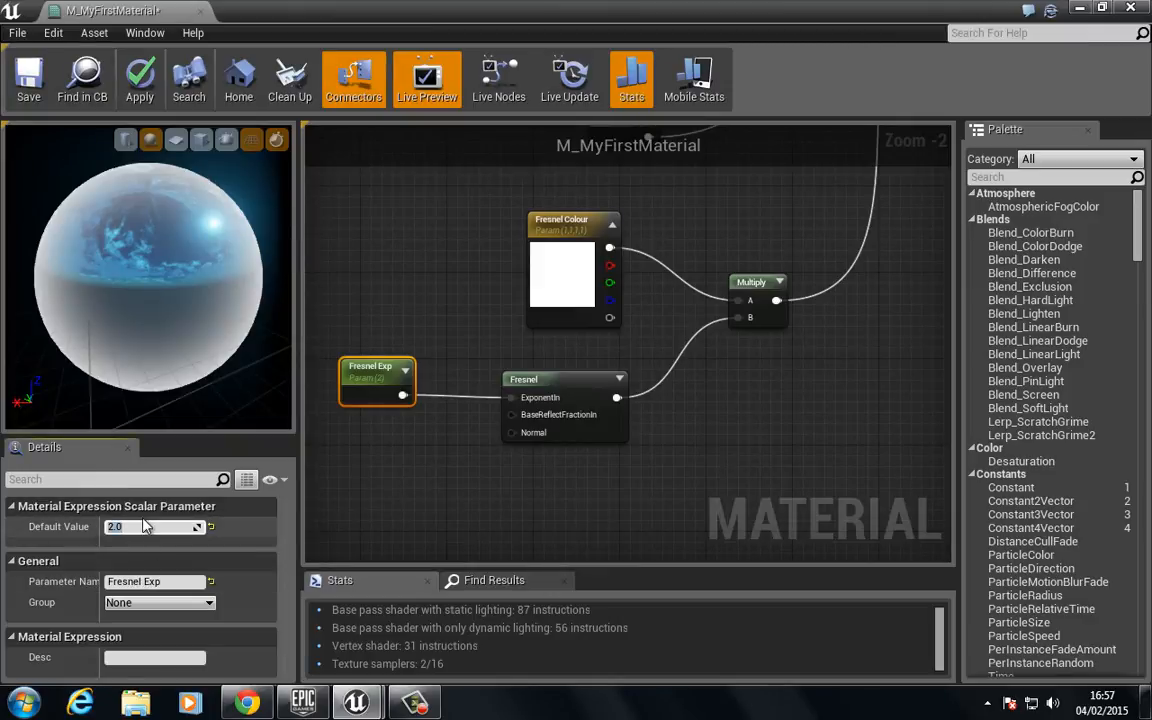
text(4.0)
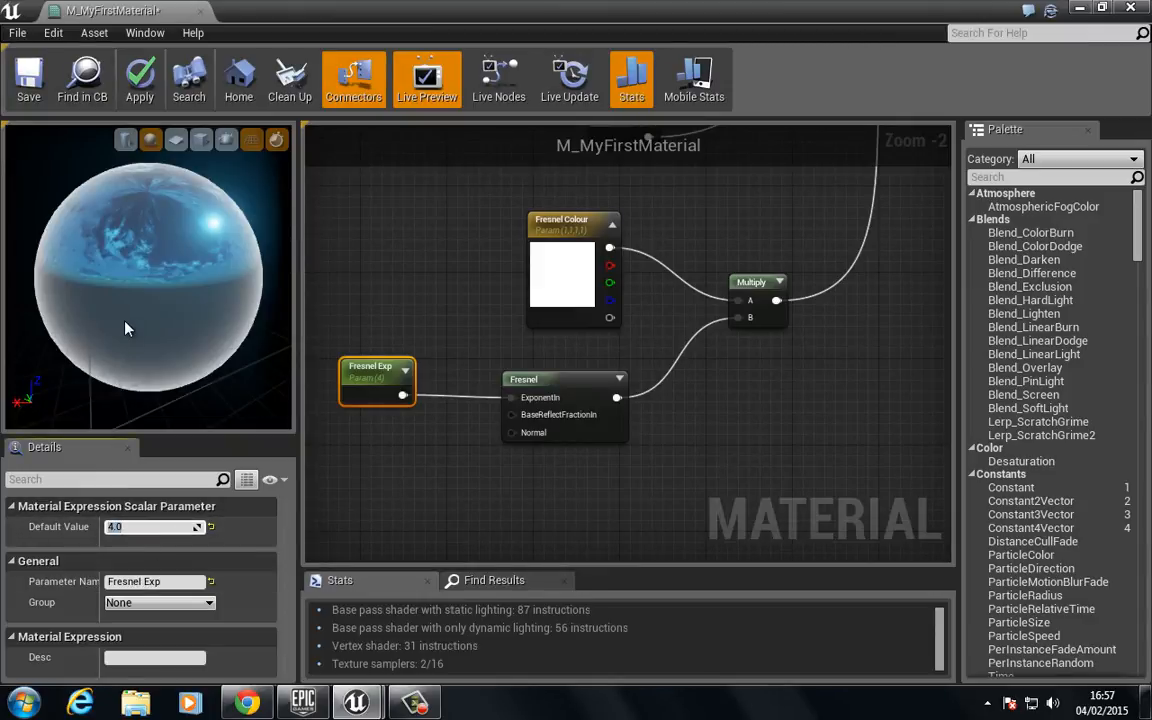
text(6)
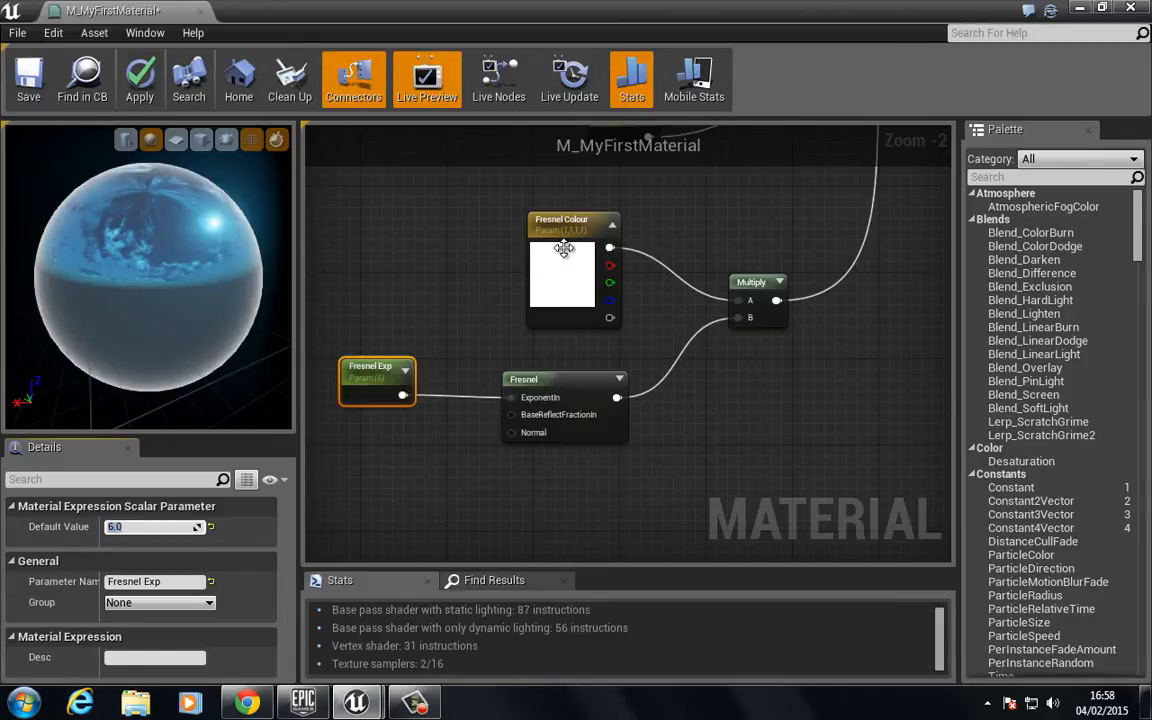
Step: Retint the Fresnel Colour default through light green to a pale warm cream shade
click(574, 224)
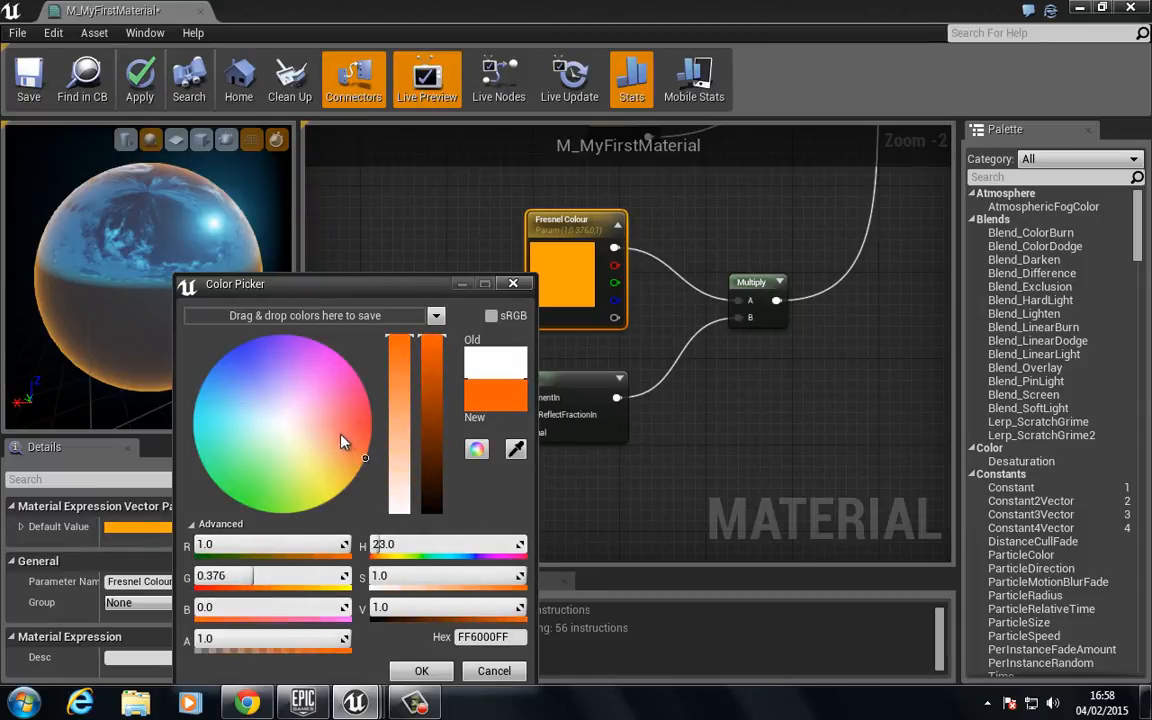
click(290, 490)
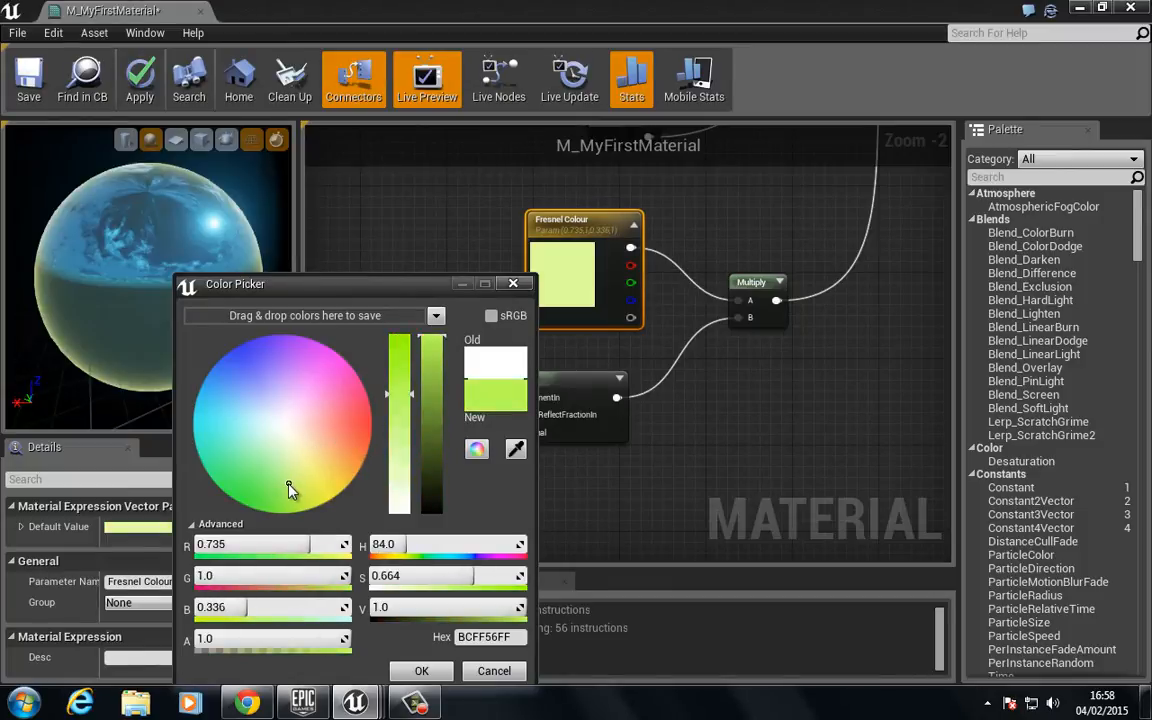
click(344, 380)
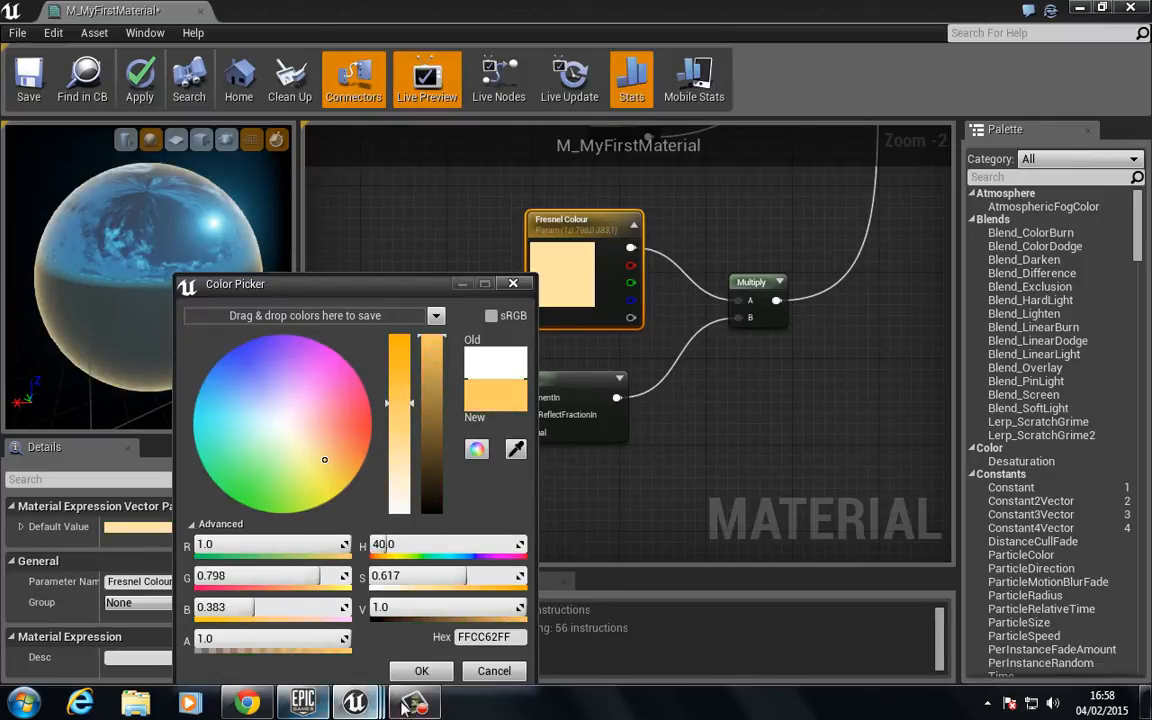
click(420, 672)
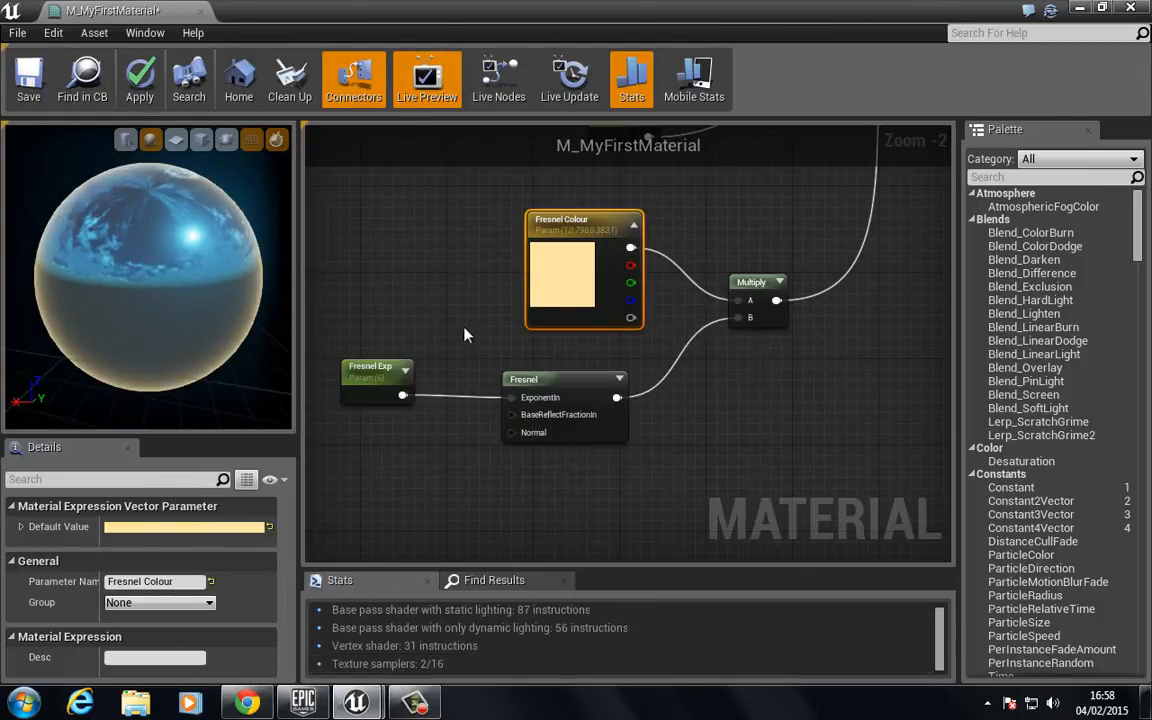
click(370, 376)
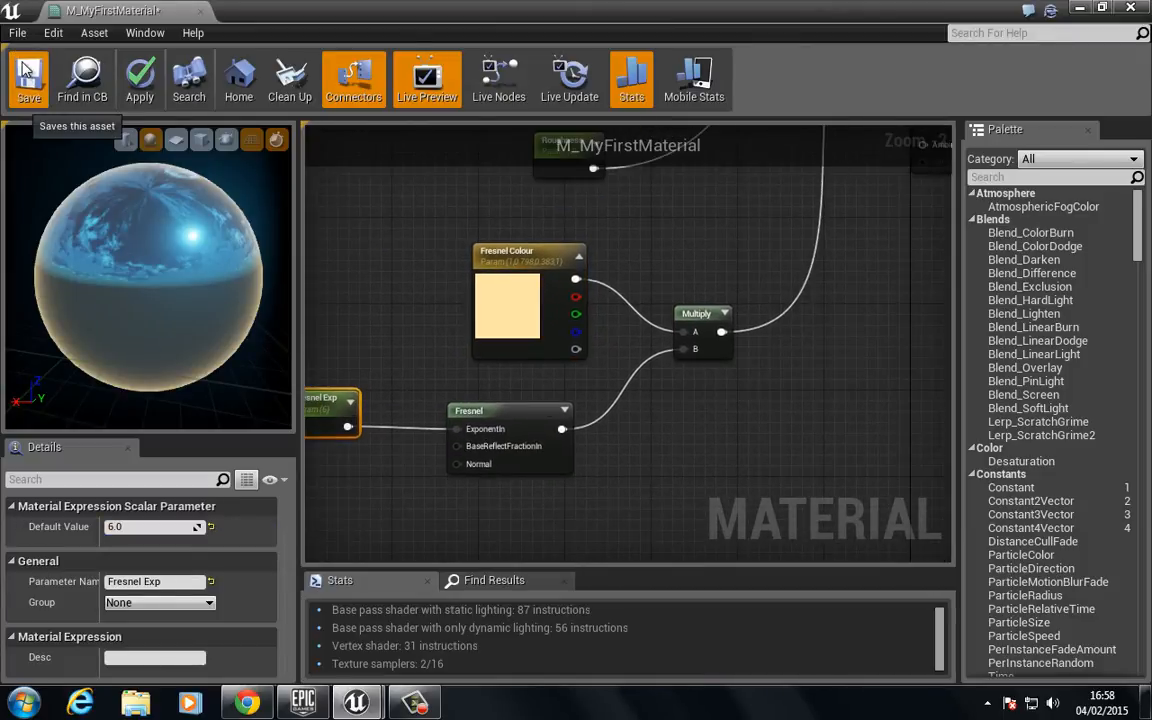
Step: Save M_MyFirstMaterial, close its editor and select M_BasicMaterial_MIC in the Content Browser
click(28, 78)
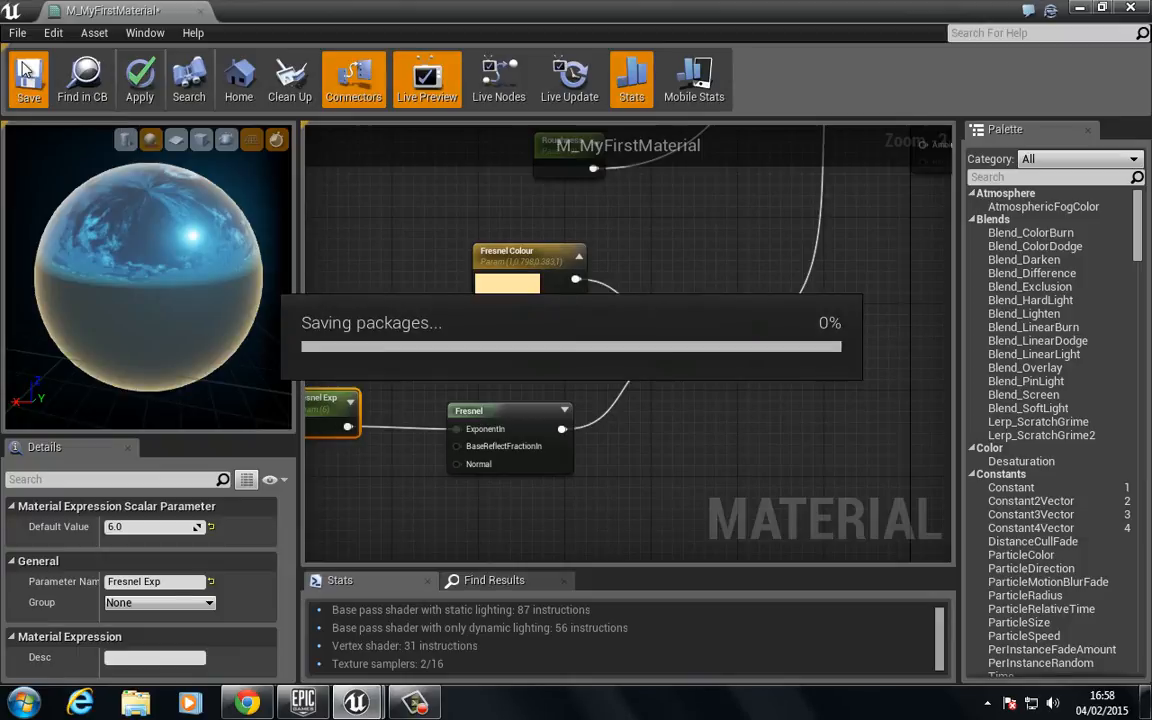
click(32, 90)
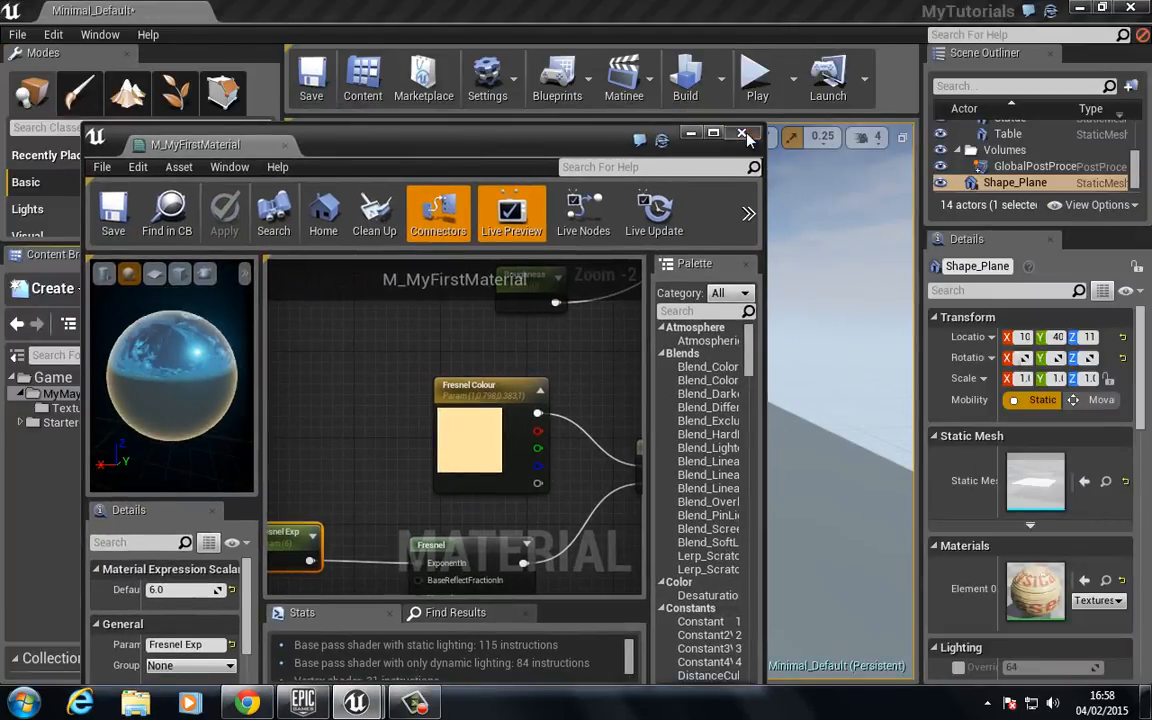
click(740, 132)
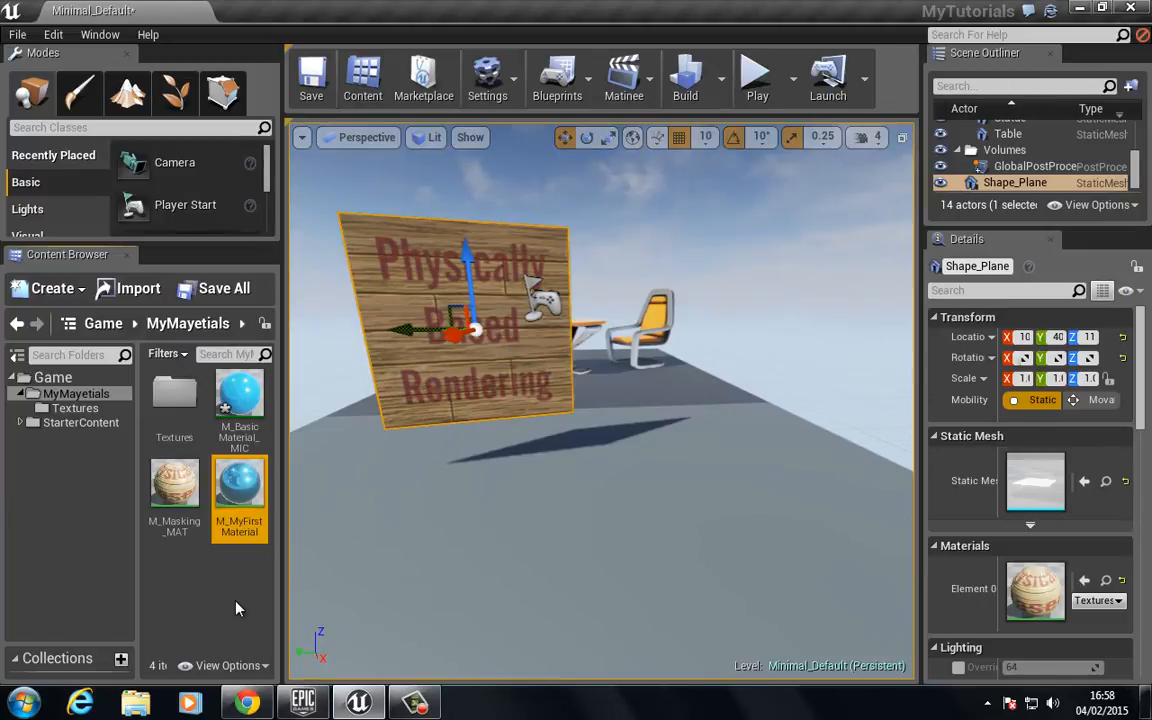
click(240, 402)
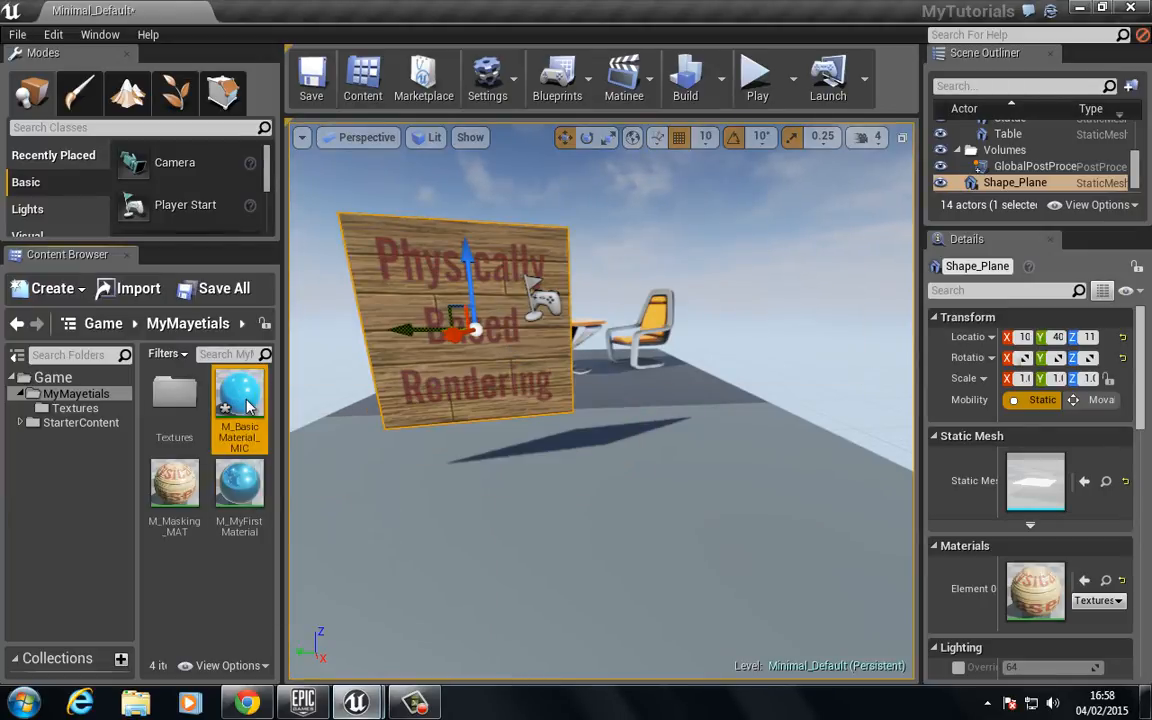
Step: In M_BasicMaterial_MIC, enable Fresnel Exp and Fresnel Colour overrides and set the colour to blue
double_click(240, 400)
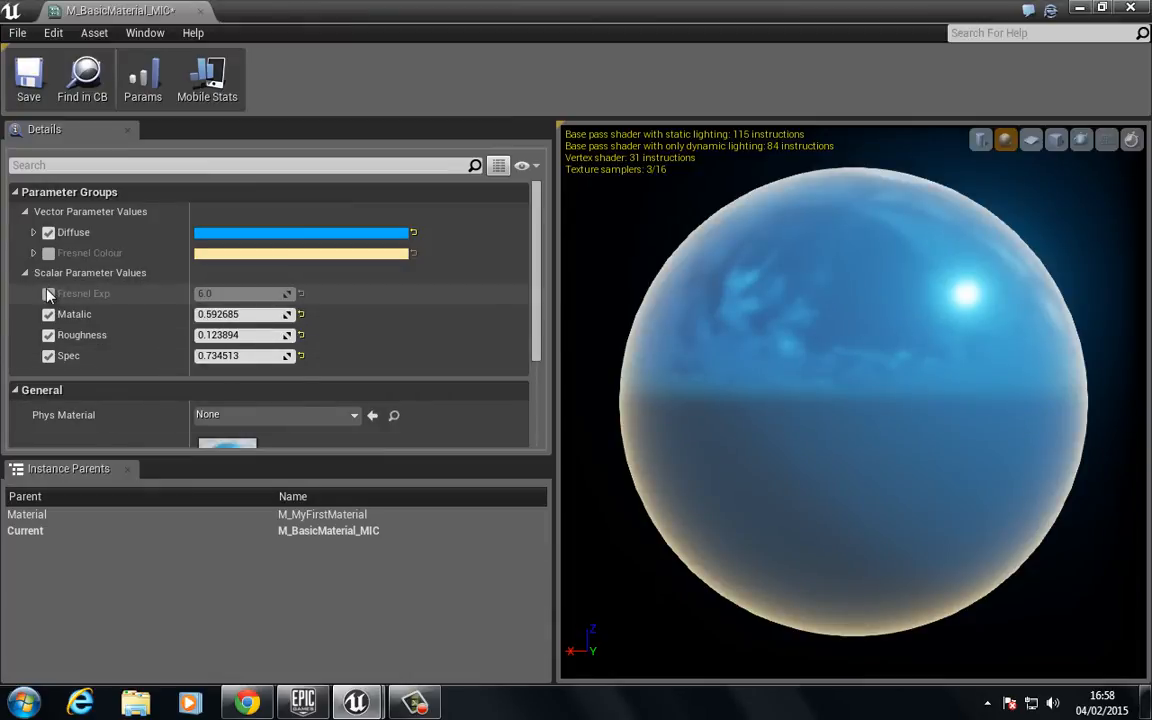
click(48, 292)
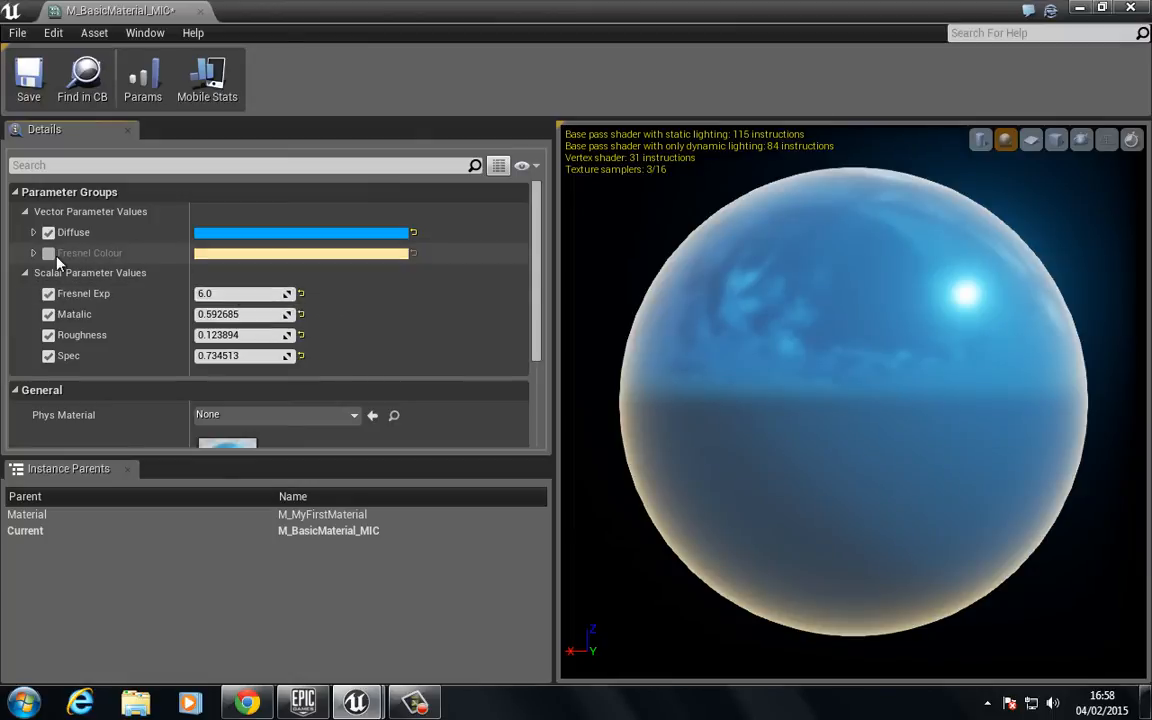
click(48, 252)
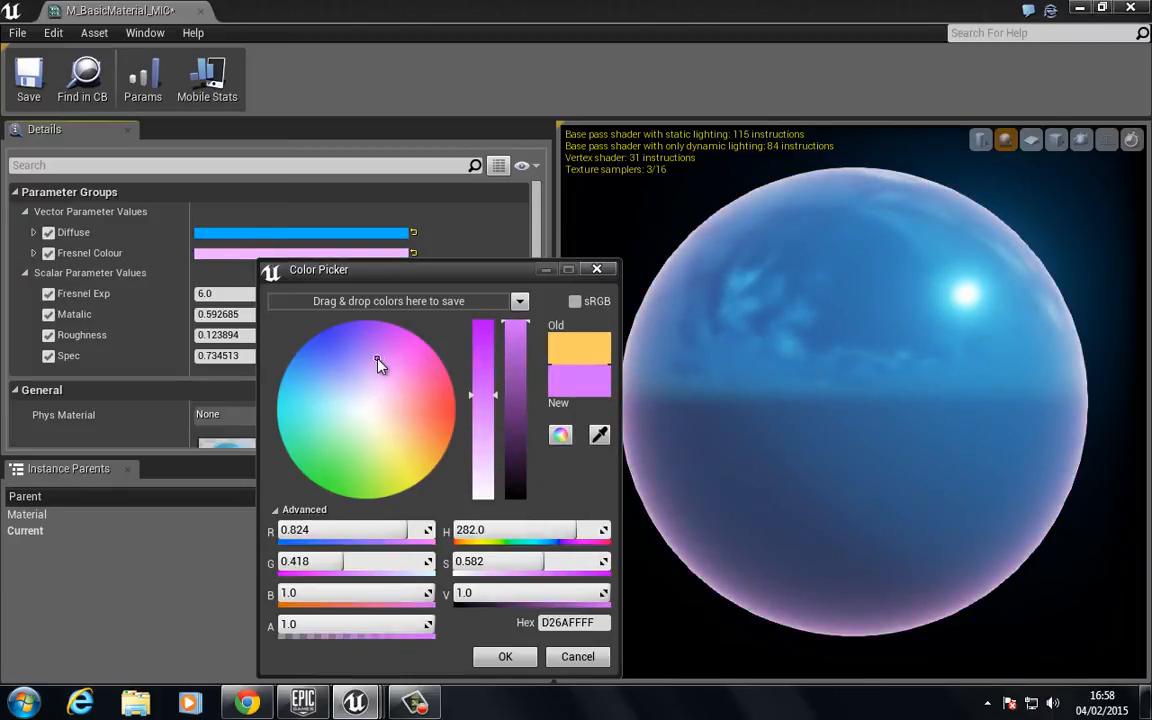
drag(378, 364, 336, 328)
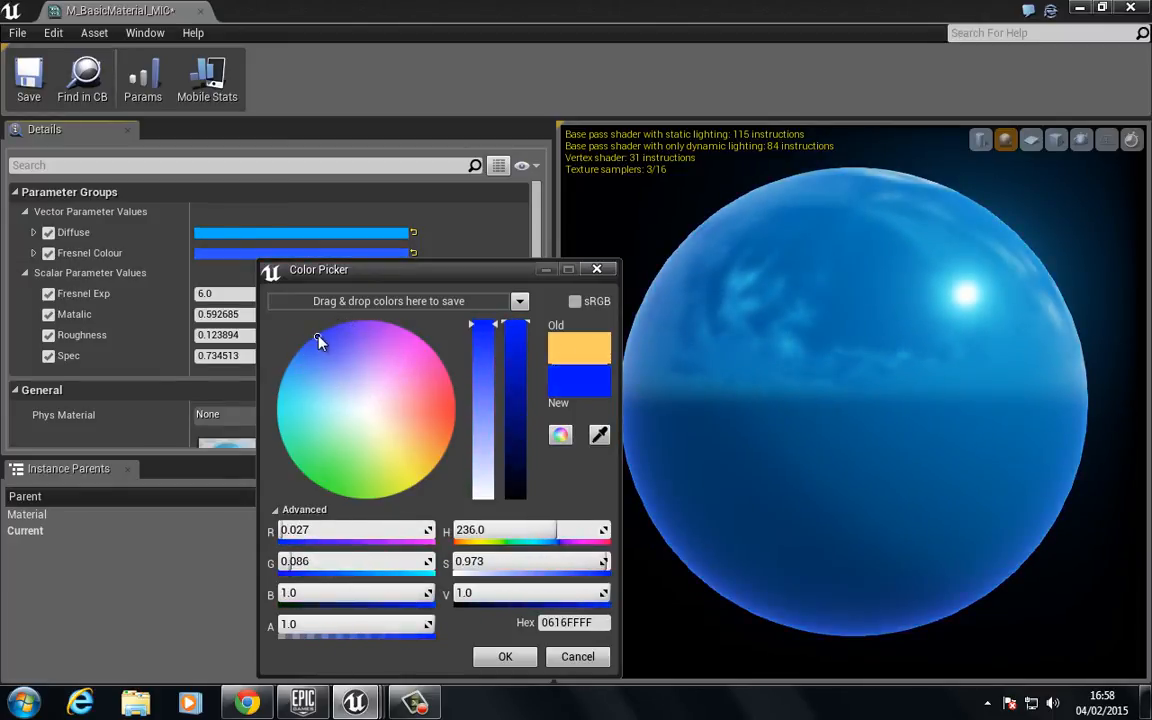
drag(318, 338, 308, 358)
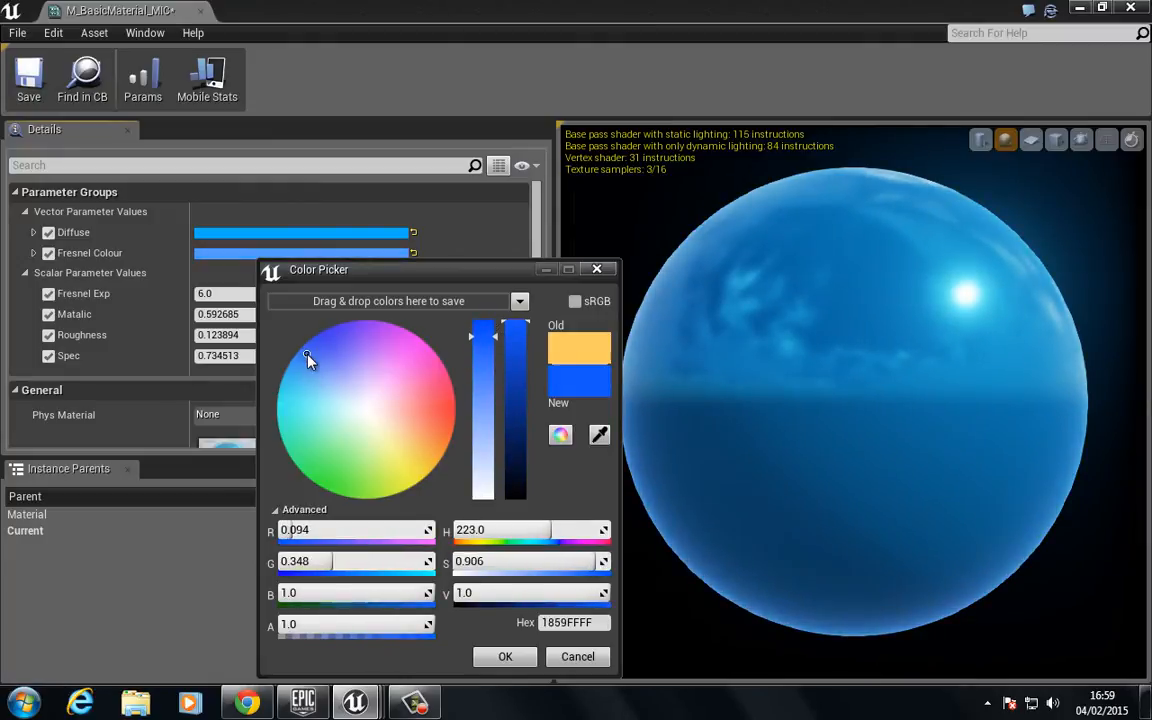
click(504, 656)
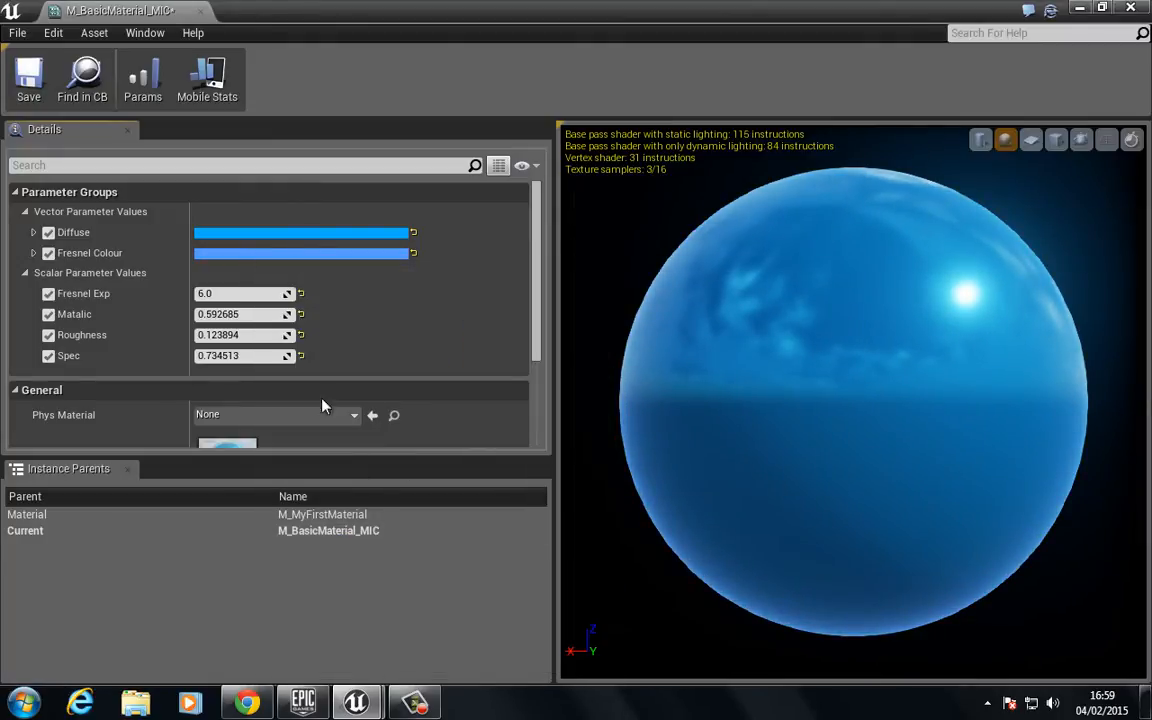
Step: Lower the Fresnel Exp override to about 5.85 and close the instance editor
drag(244, 292, 160, 292)
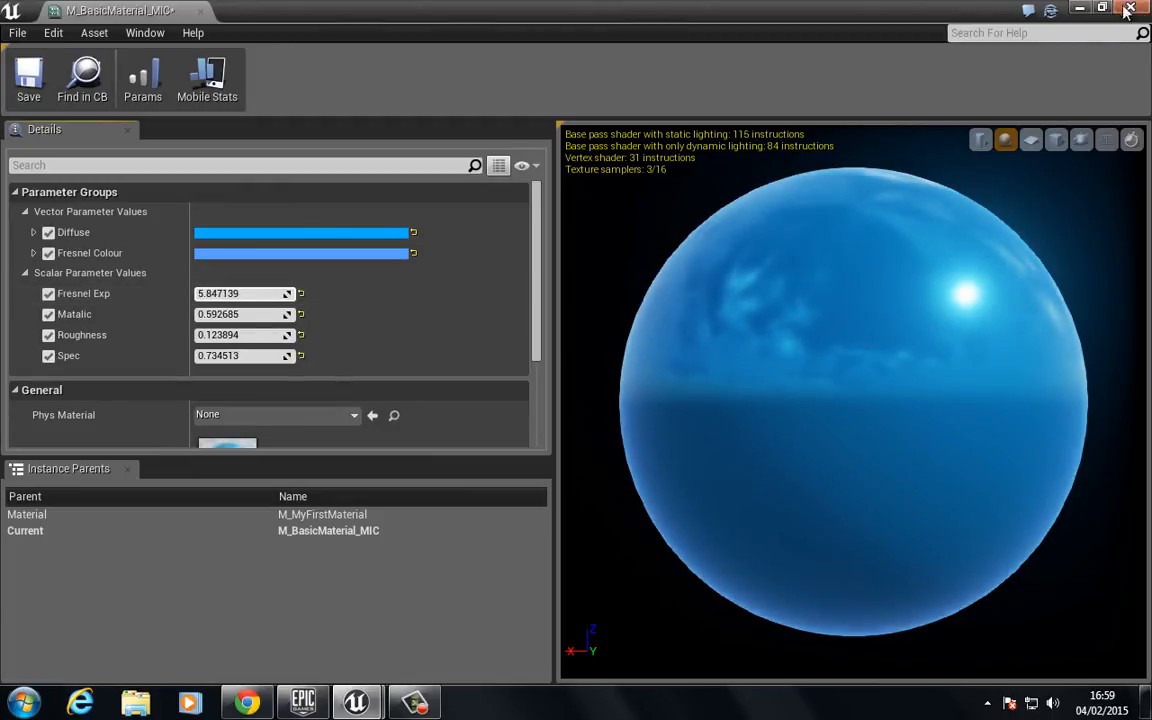
click(1100, 12)
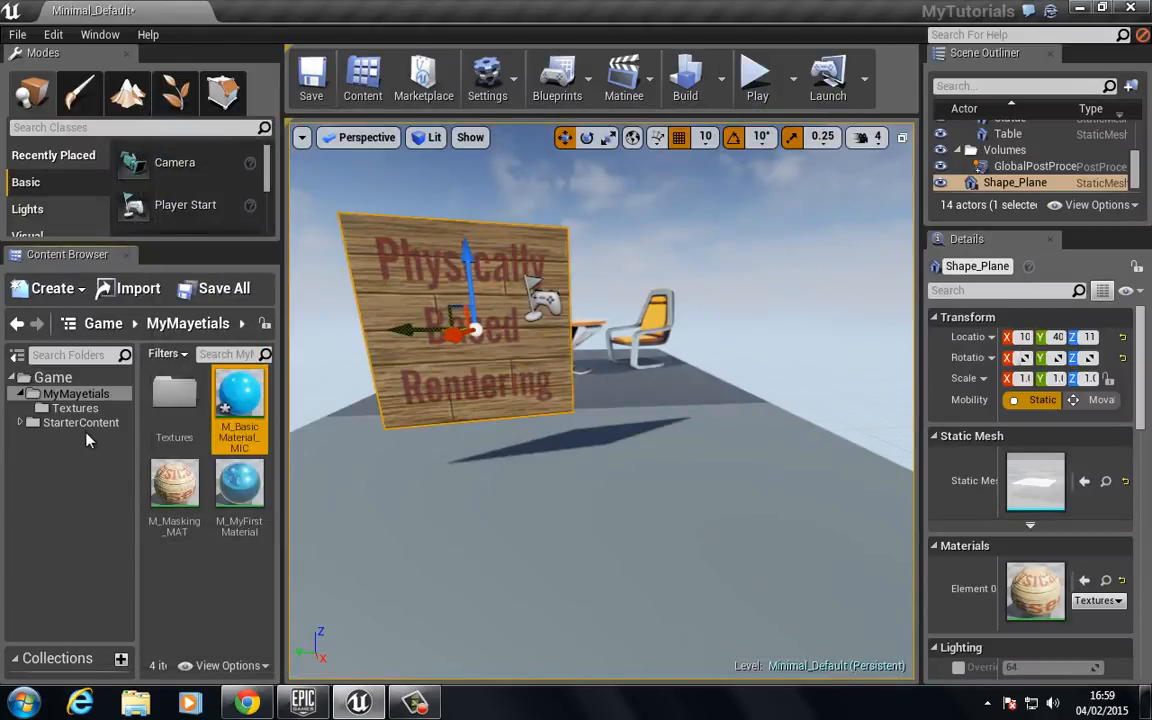
Step: Place SM_MatPreviewMesh_02 from StarterContent Props into the level and return to the materials folder
click(80, 422)
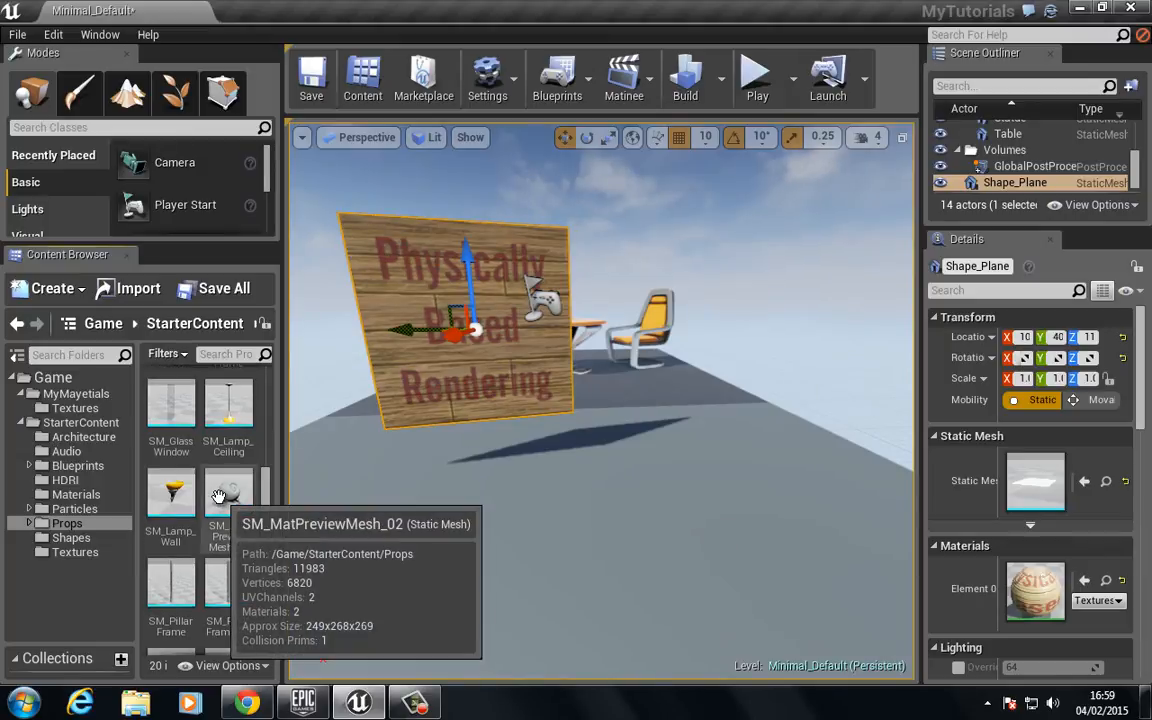
drag(228, 490, 520, 496)
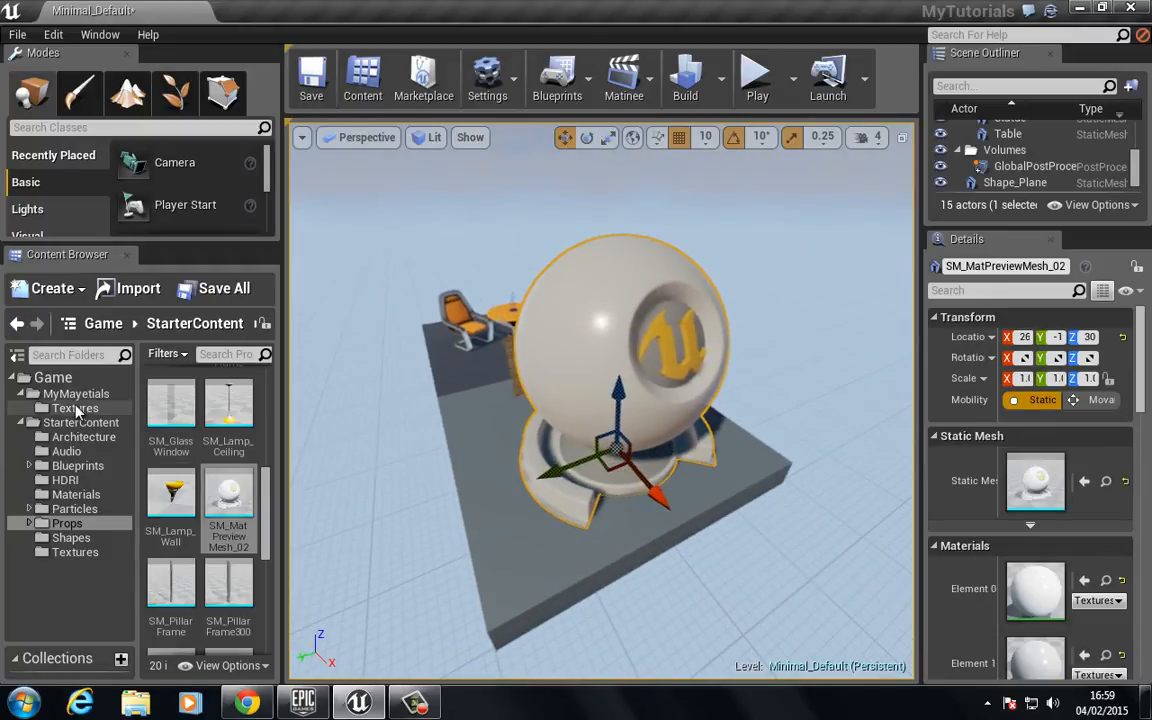
click(74, 392)
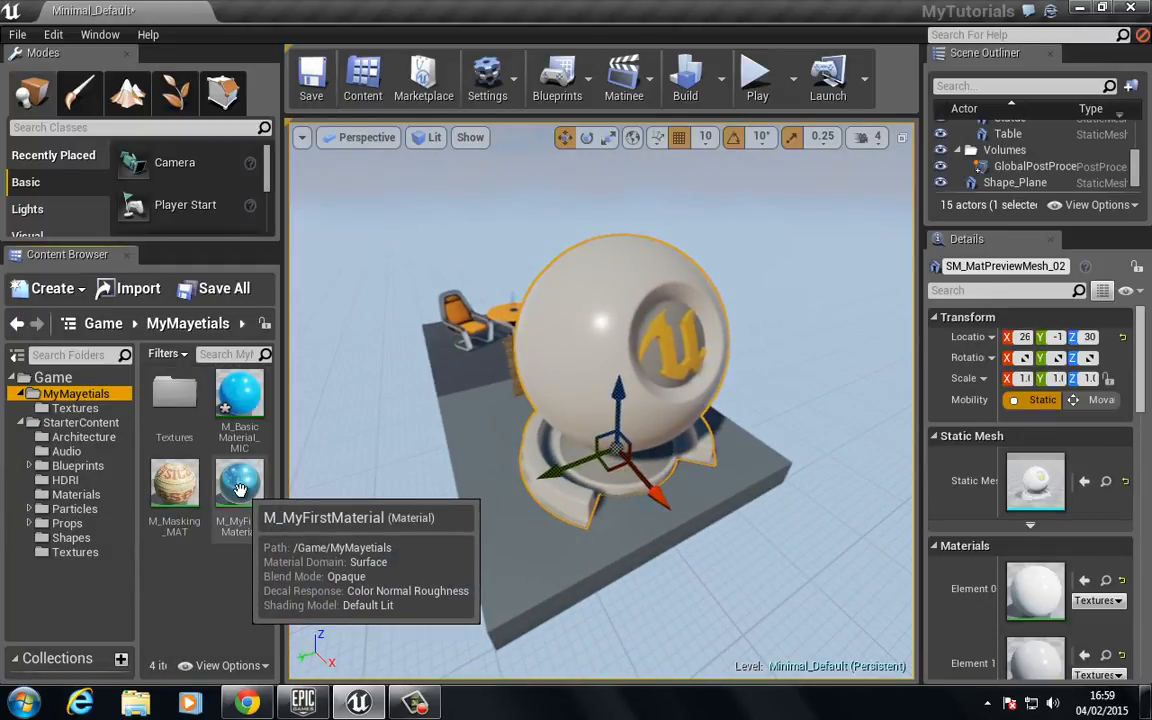
mouse_move(240, 400)
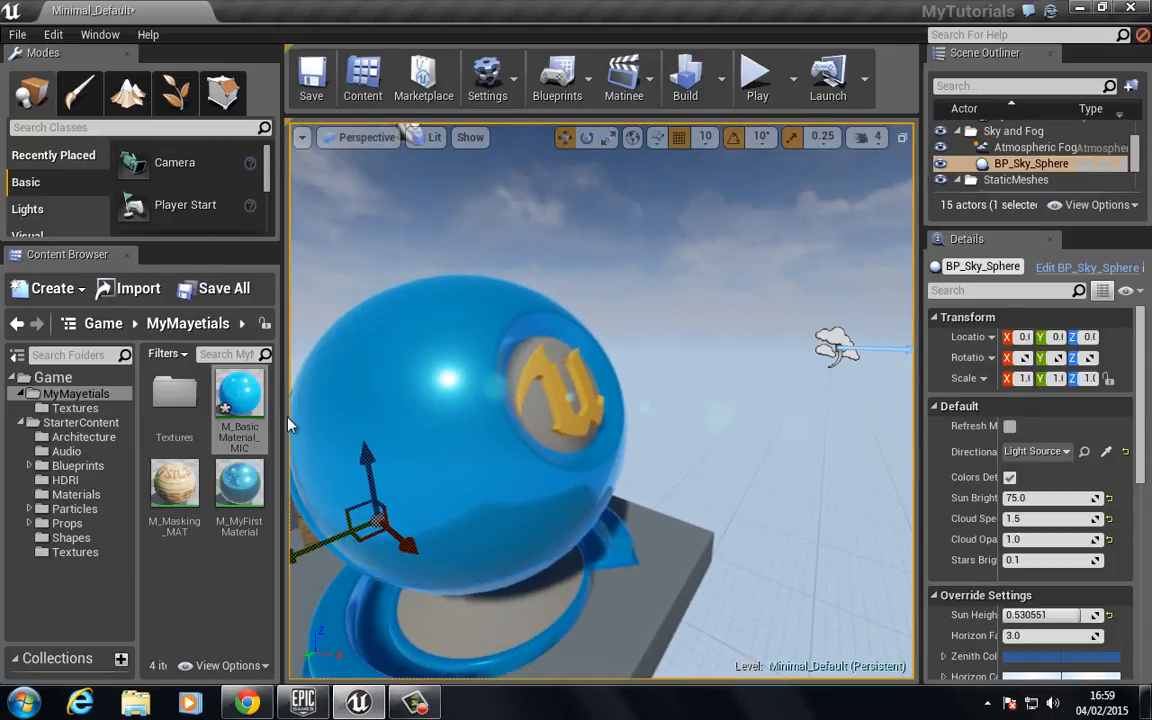
Step: Set M_BasicMaterial_MIC's Fresnel colour to pink with exponent about 2.2 and save the instance
double_click(240, 396)
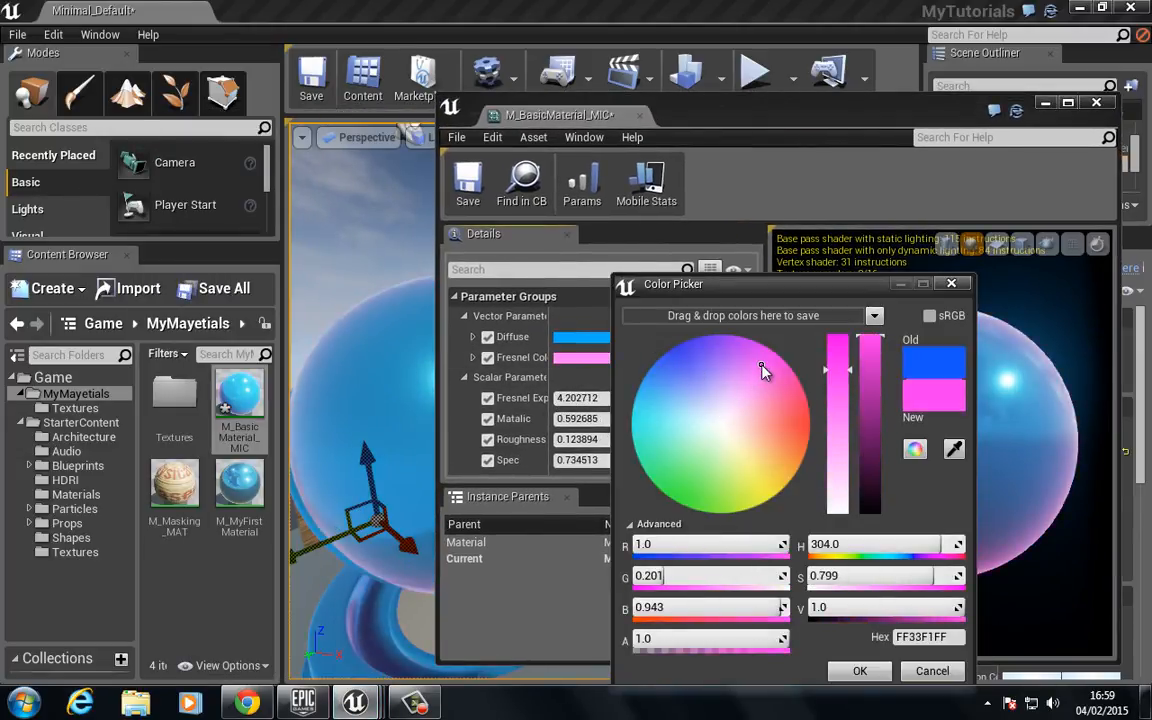
click(776, 378)
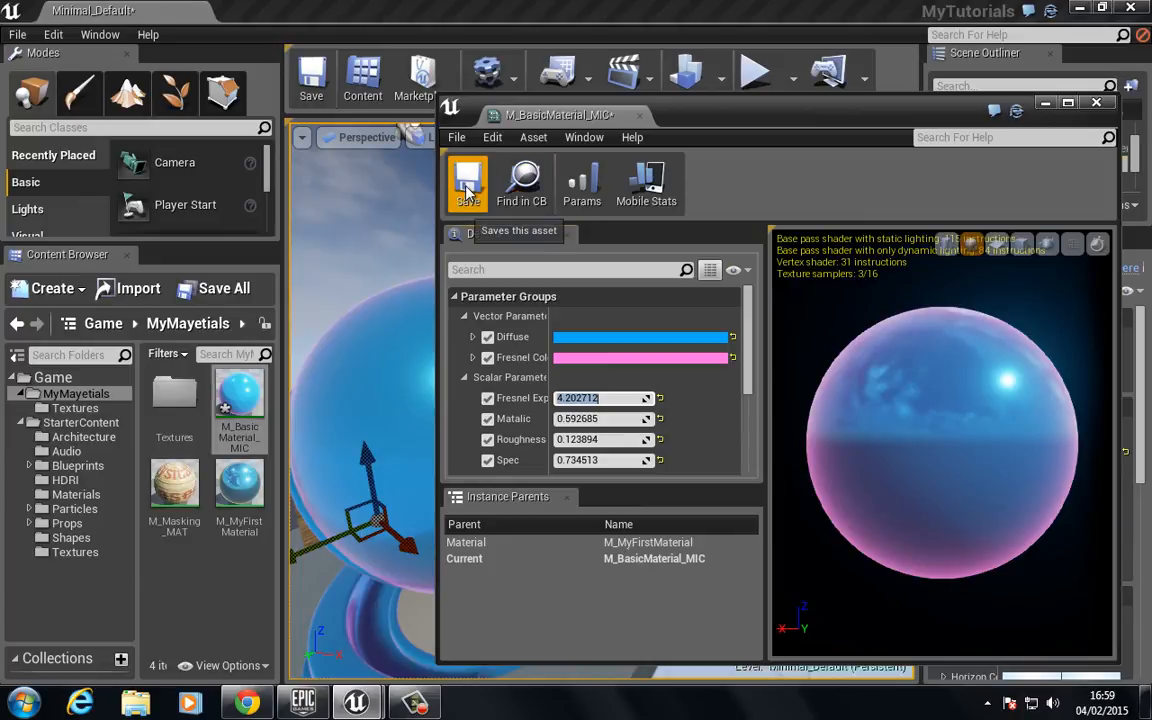
click(468, 180)
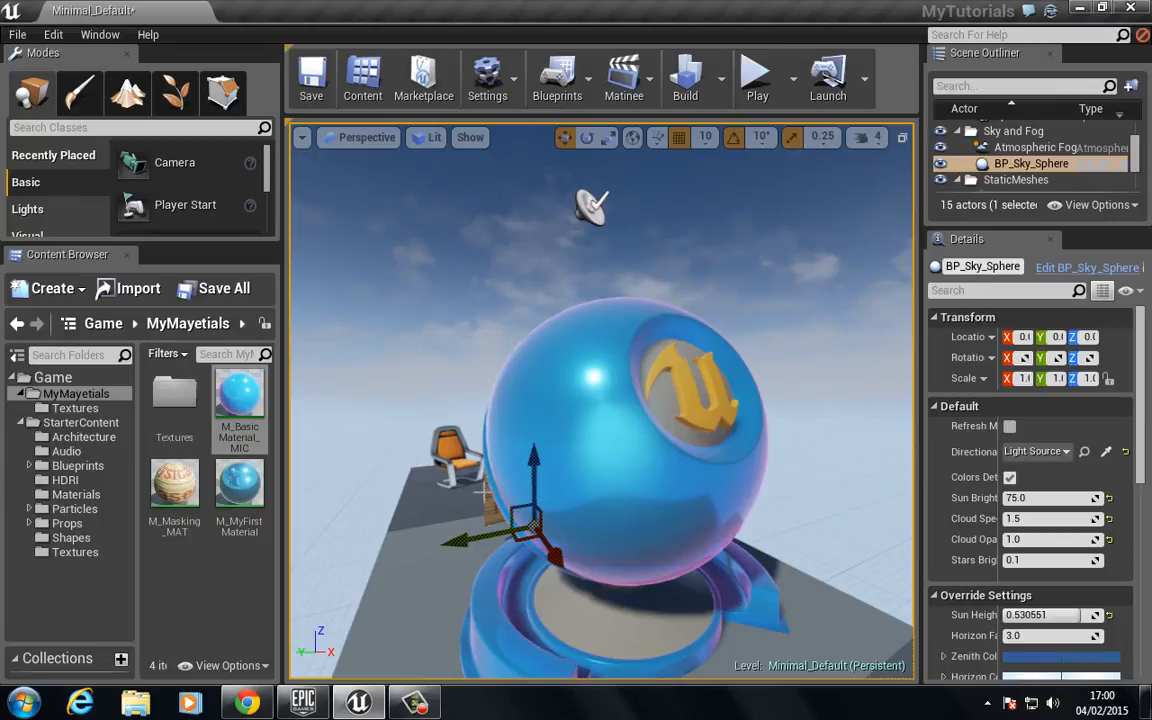
mouse_move(638, 478)
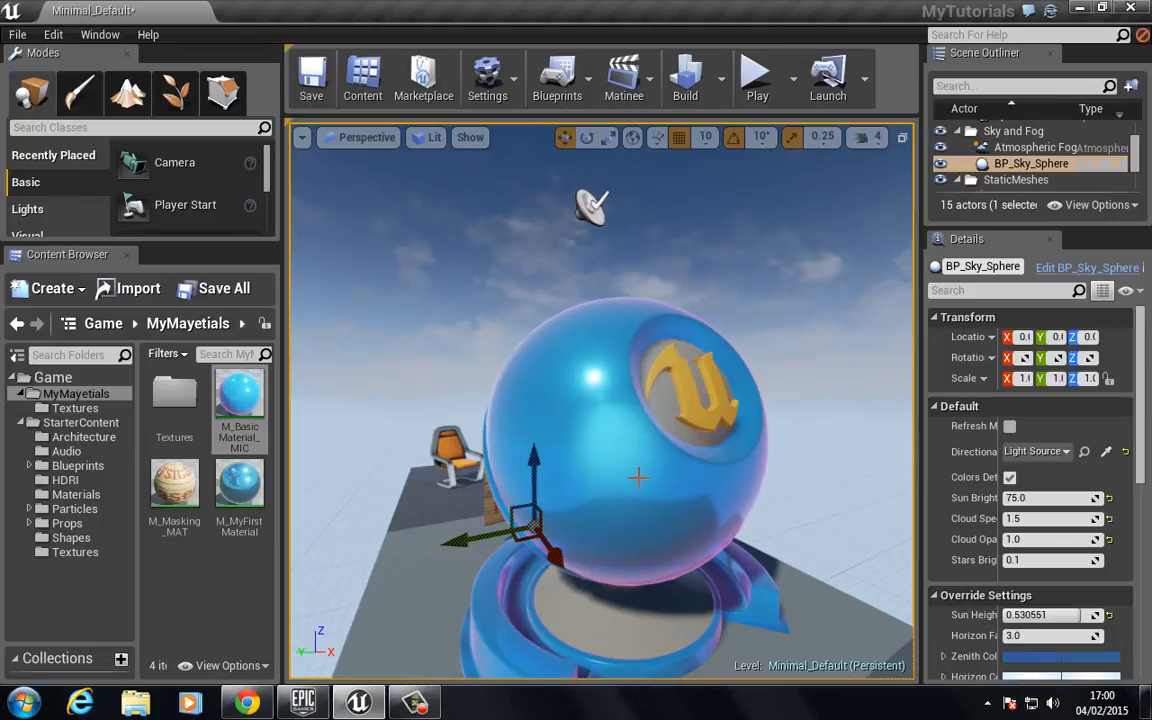